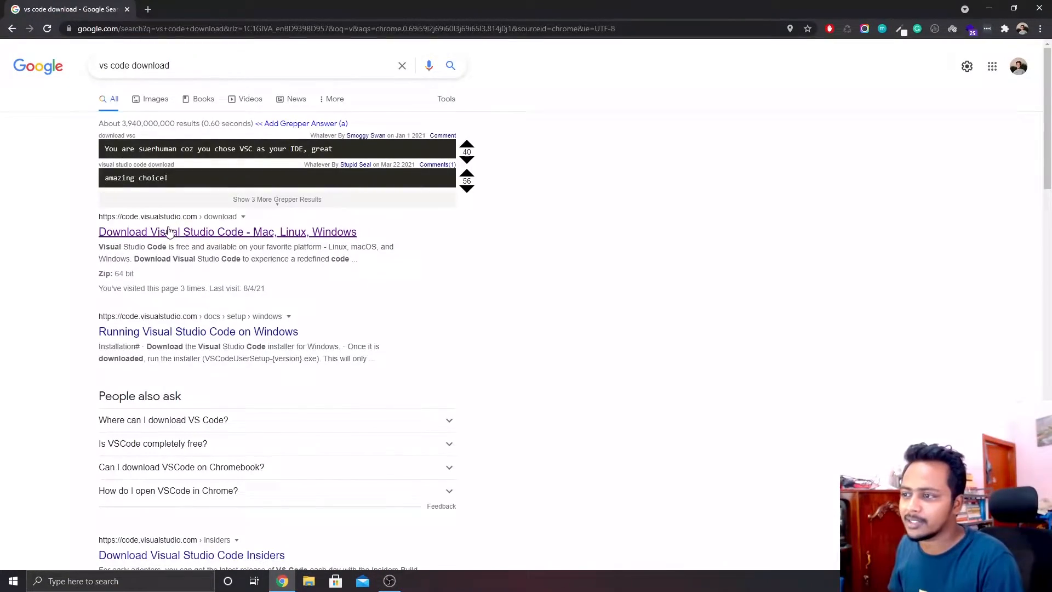
Open the VS Code download page and the Google Chrome download page in two tabs.
click(227, 231)
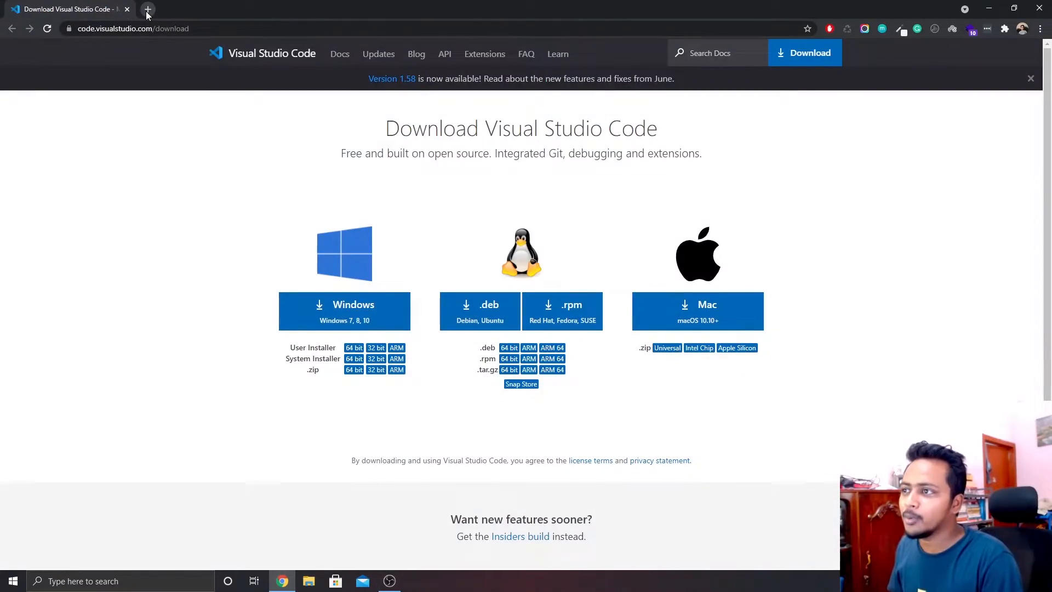
click(147, 9)
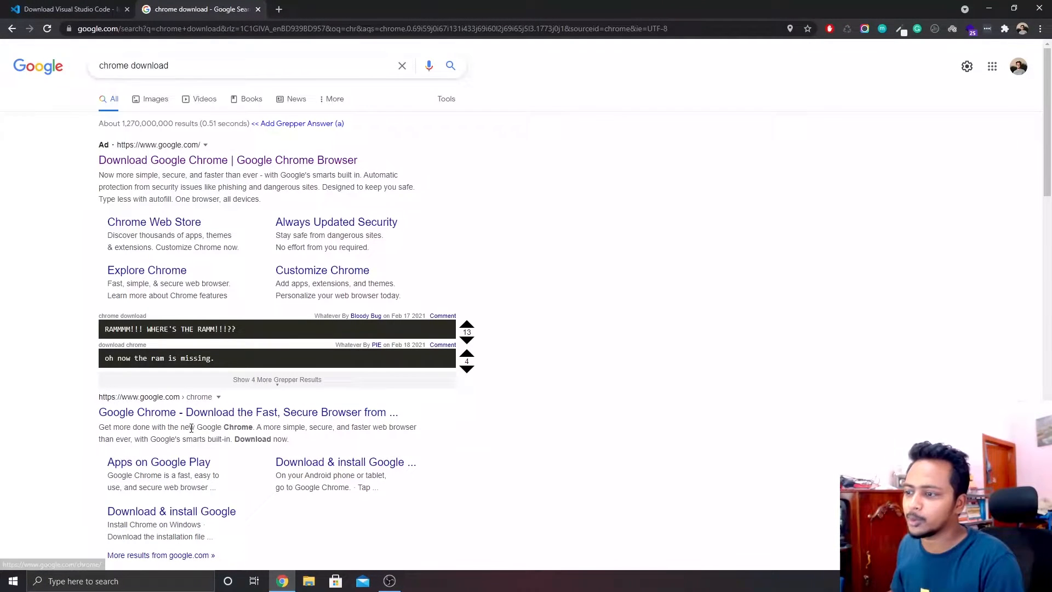
click(247, 412)
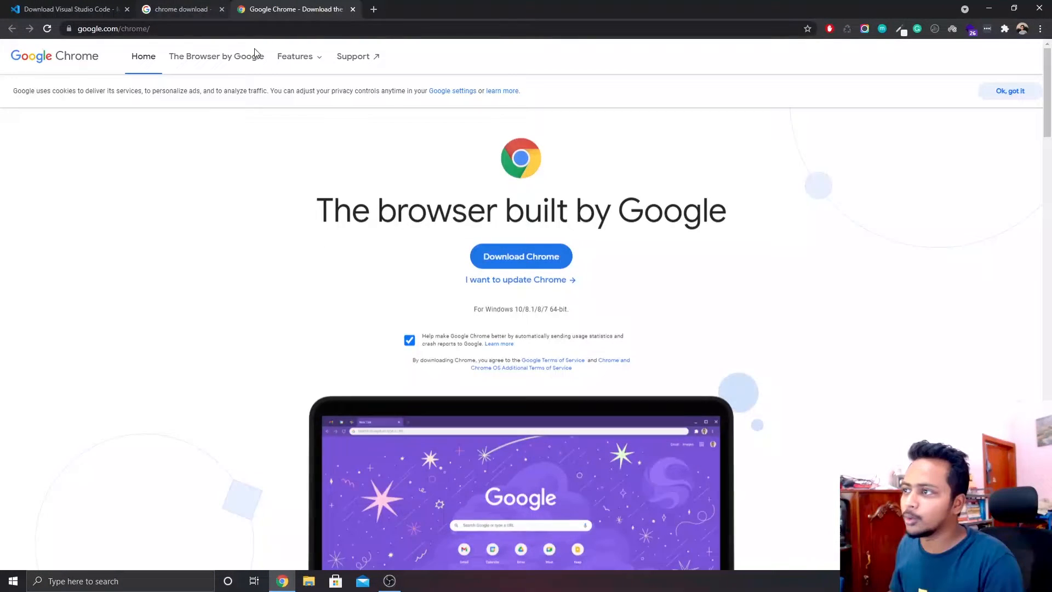
click(222, 9)
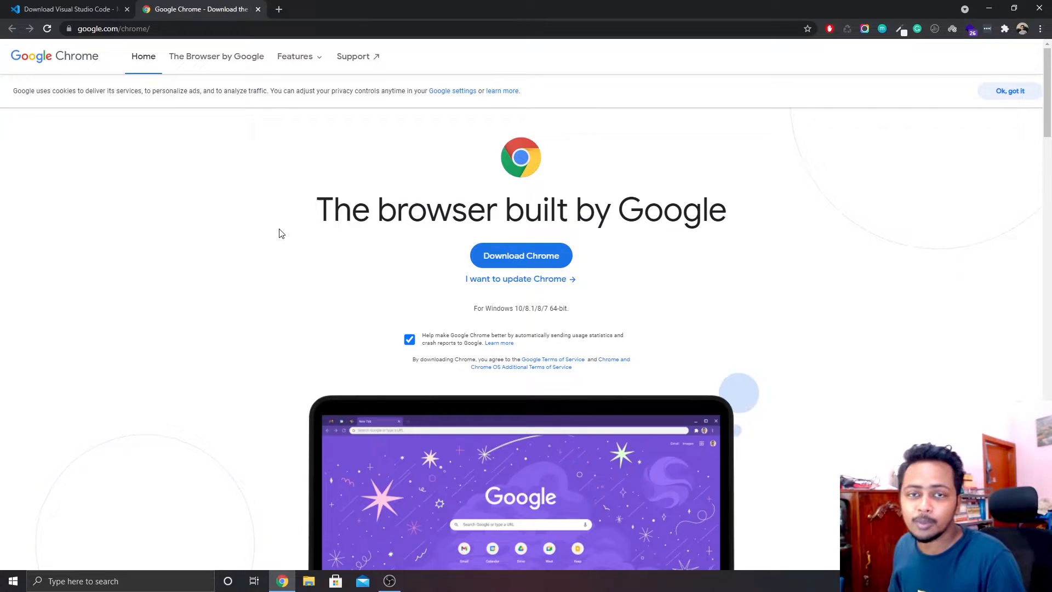
click(67, 9)
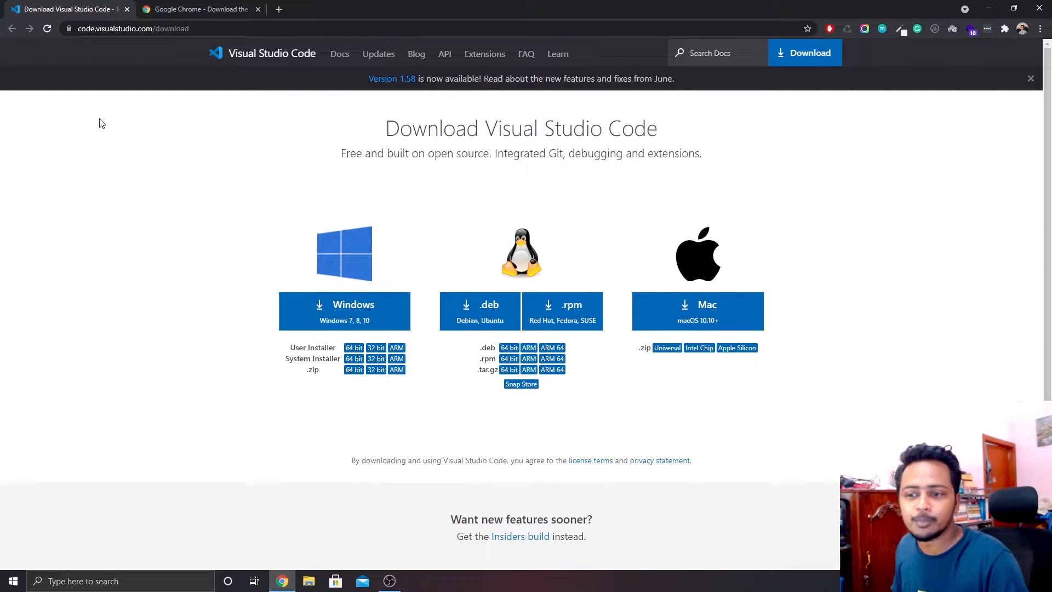
mouse_move(93, 117)
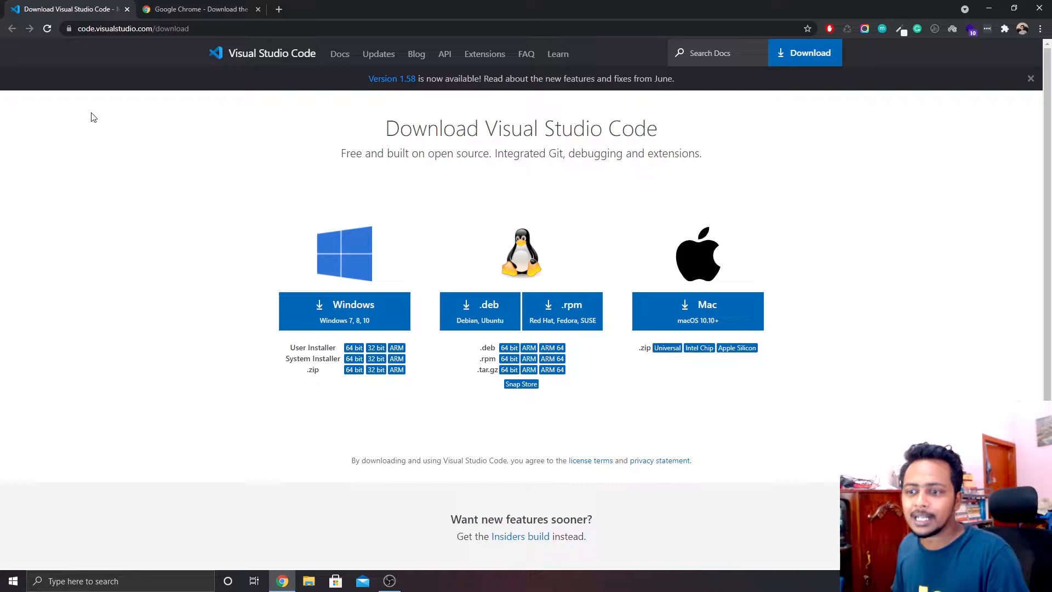
mouse_move(198, 89)
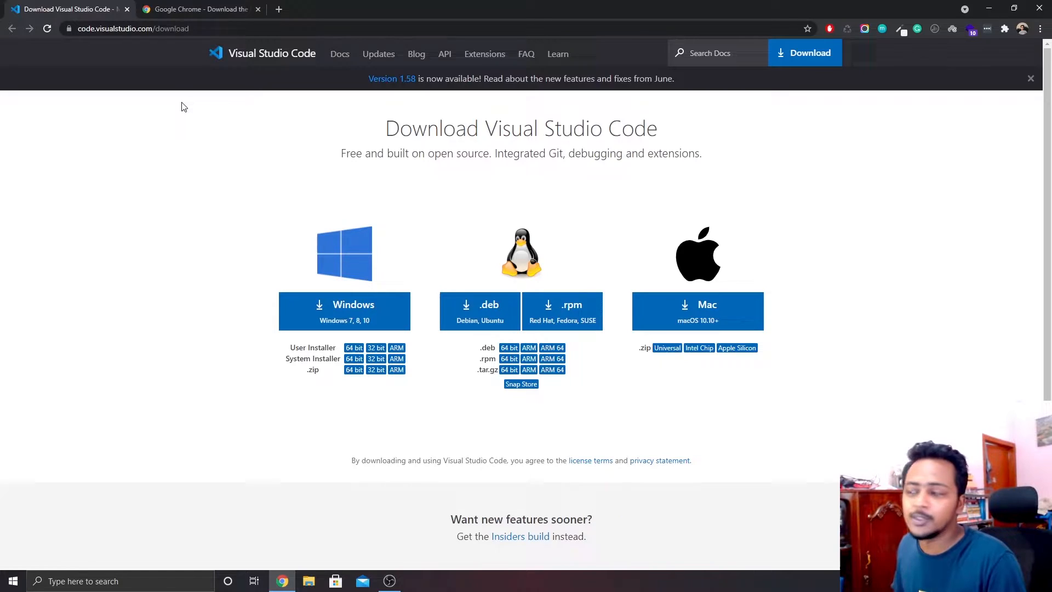
mouse_move(160, 198)
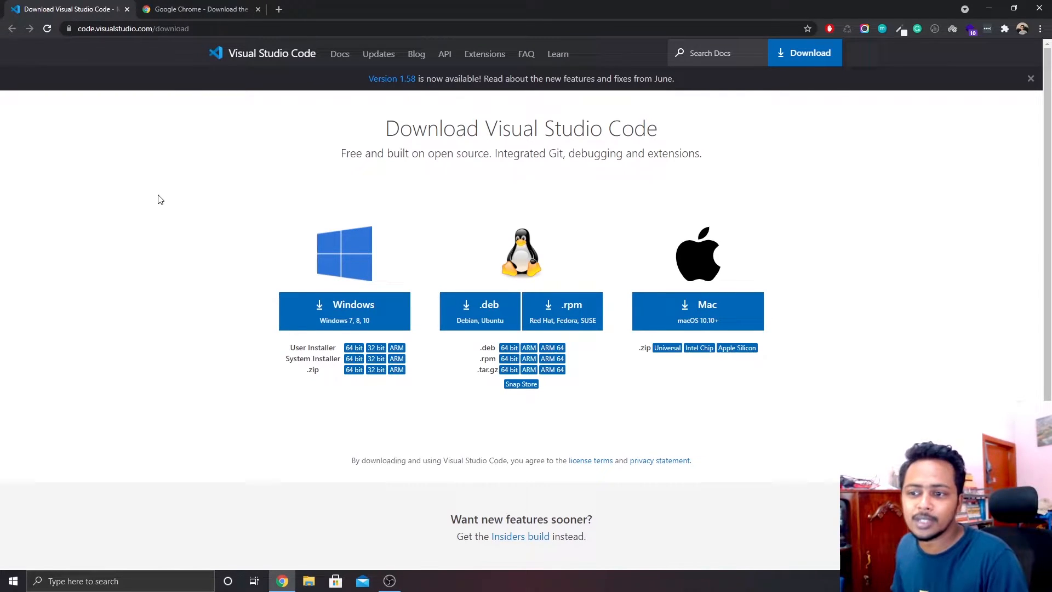
mouse_move(170, 247)
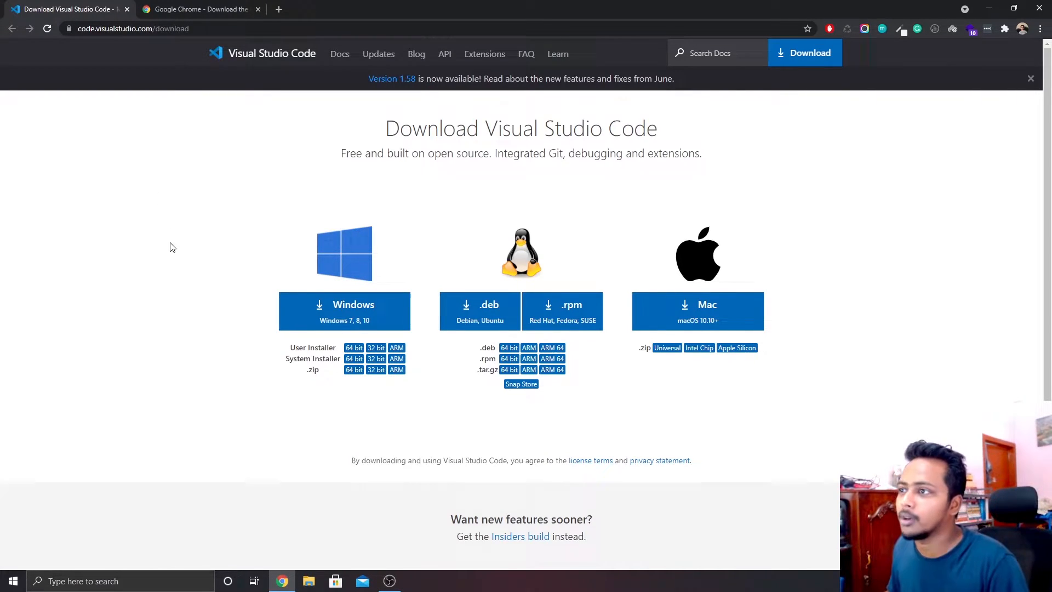
Show the Chrome download tab, glance at the VS Code tab, then return to Chrome.
click(200, 8)
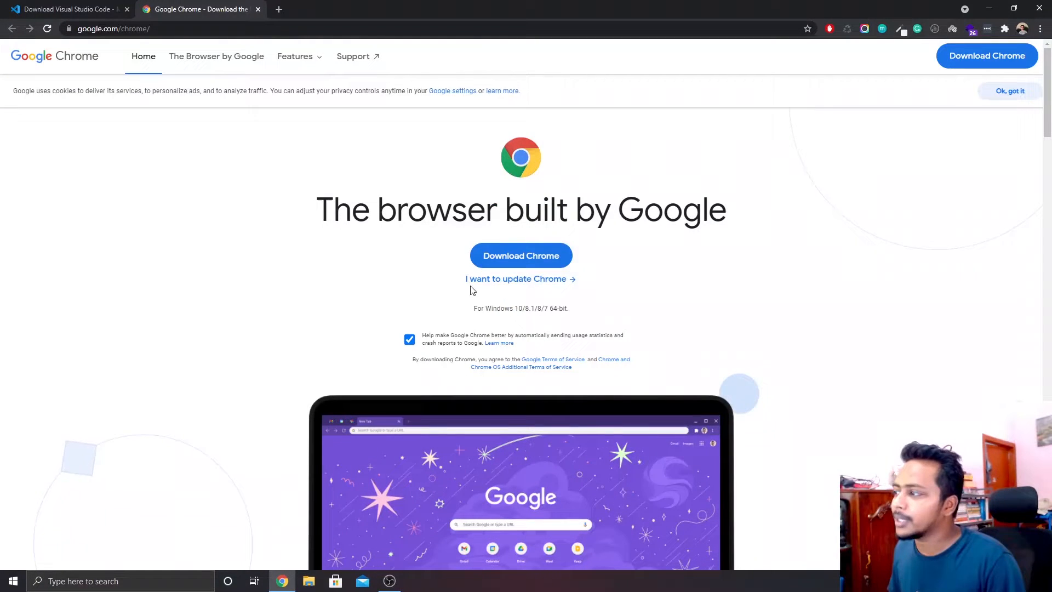
mouse_move(430, 295)
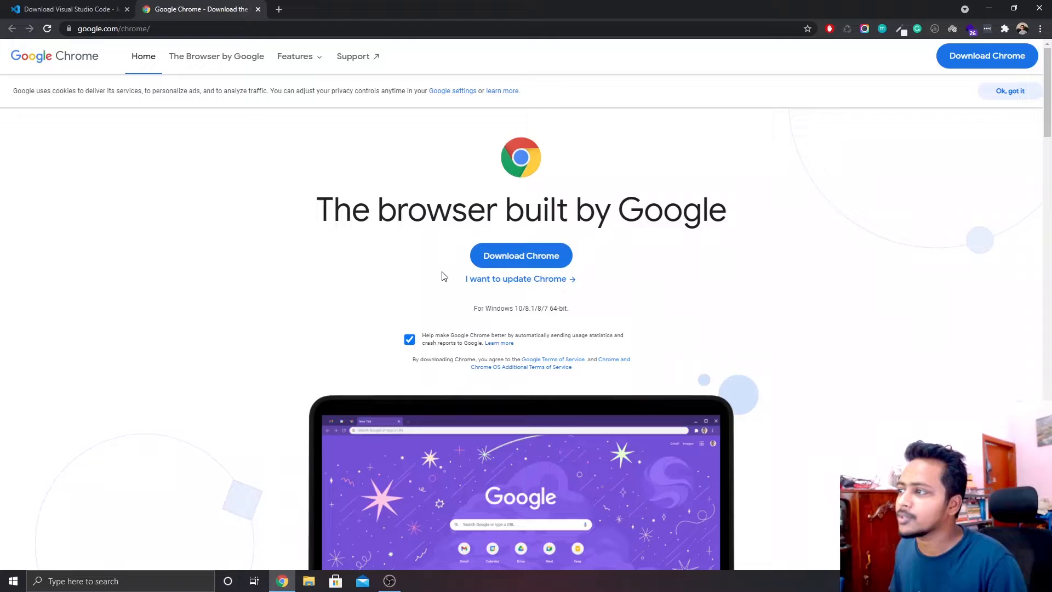
mouse_move(567, 180)
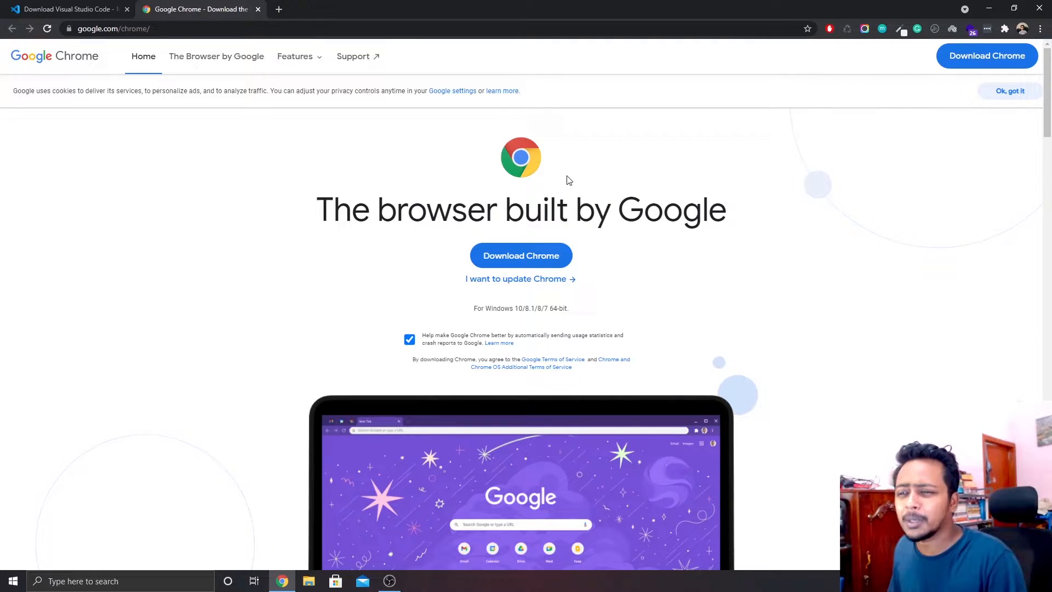
mouse_move(471, 284)
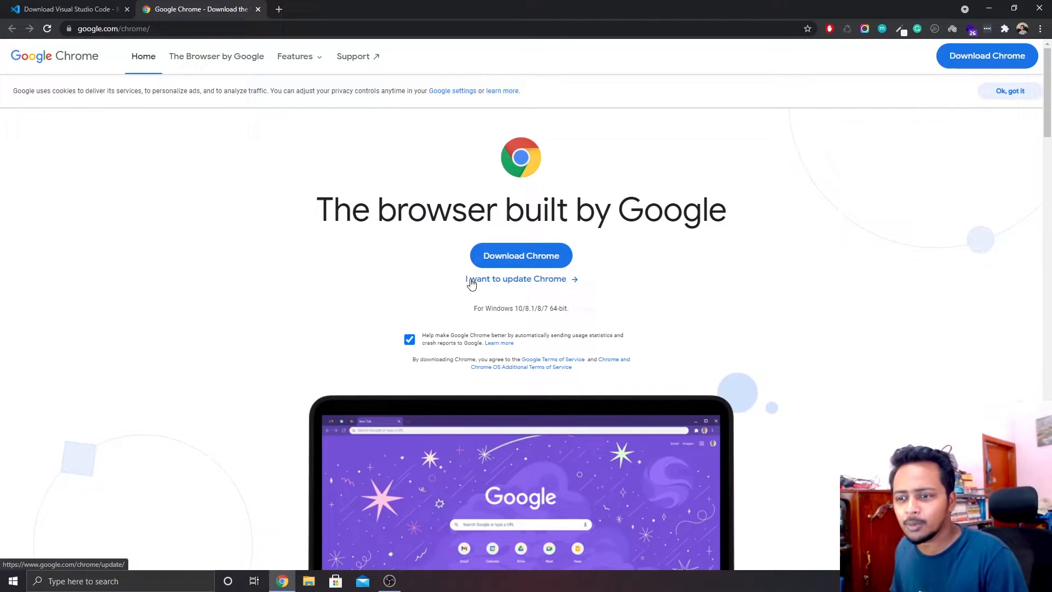
mouse_move(515, 213)
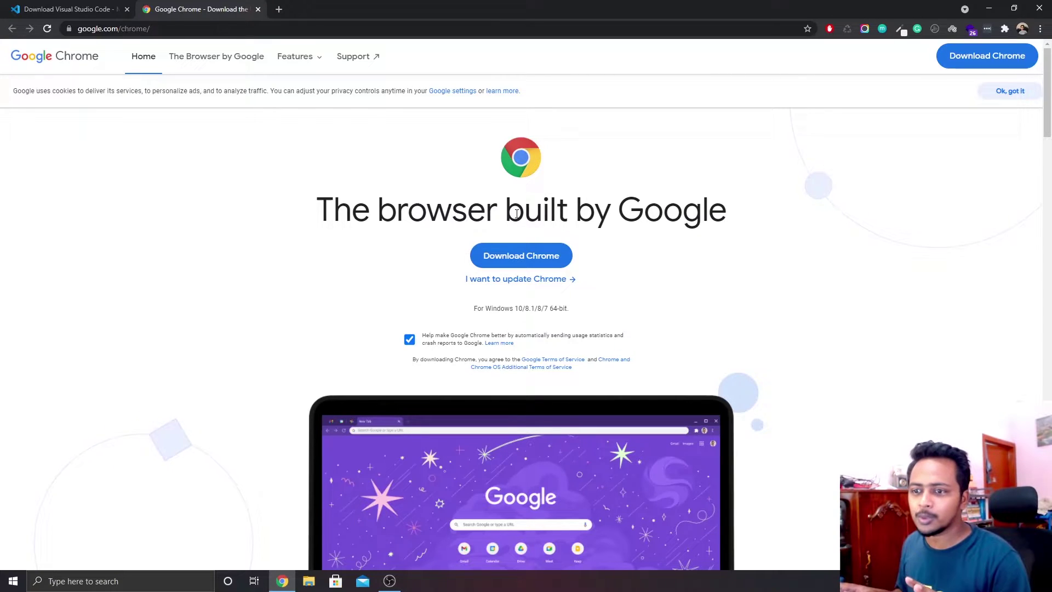
mouse_move(804, 111)
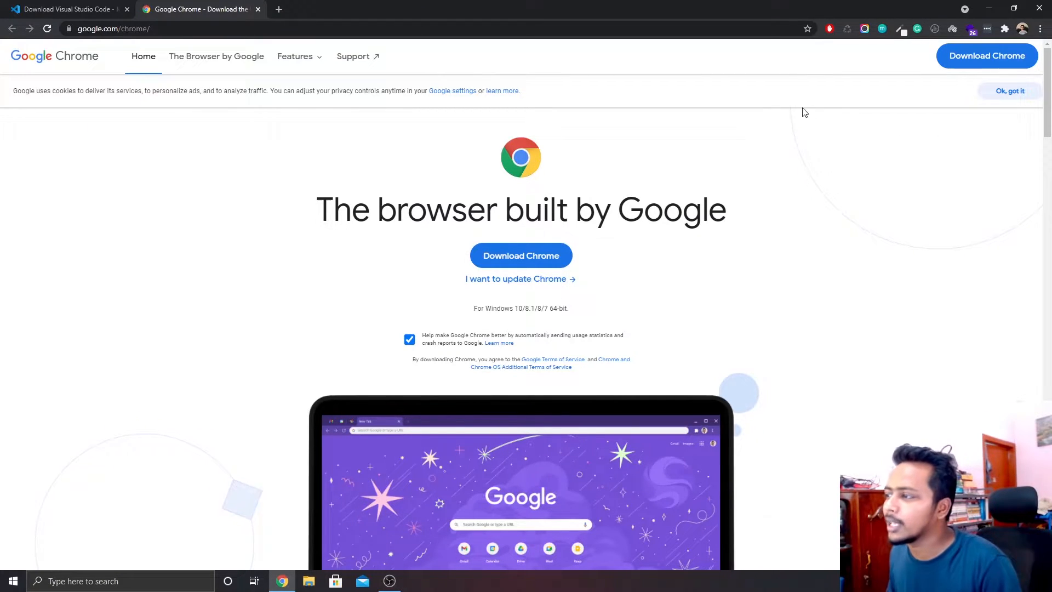
mouse_move(775, 153)
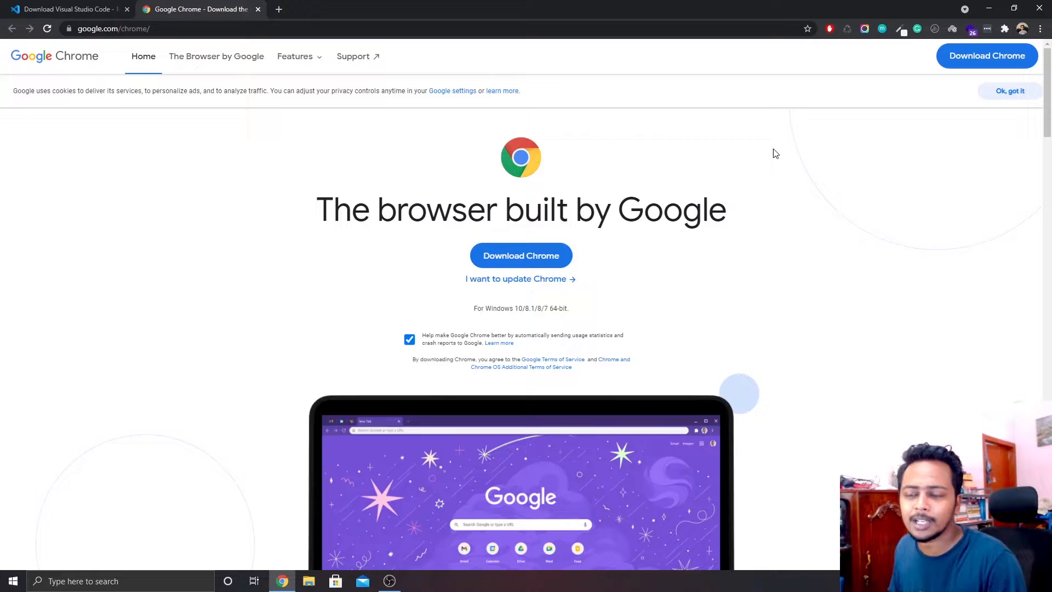
mouse_move(774, 140)
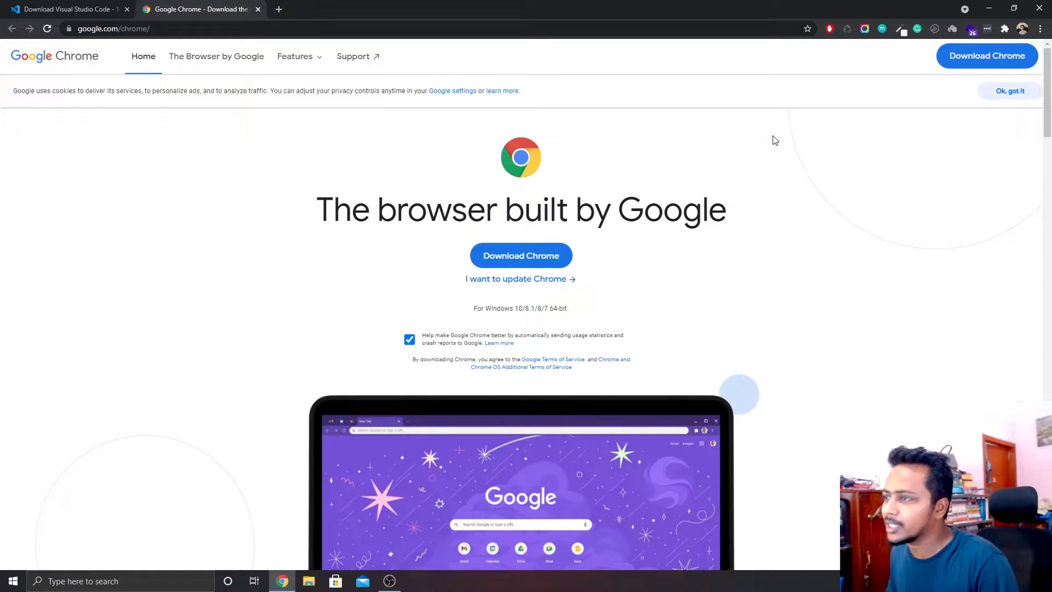
mouse_move(7, 177)
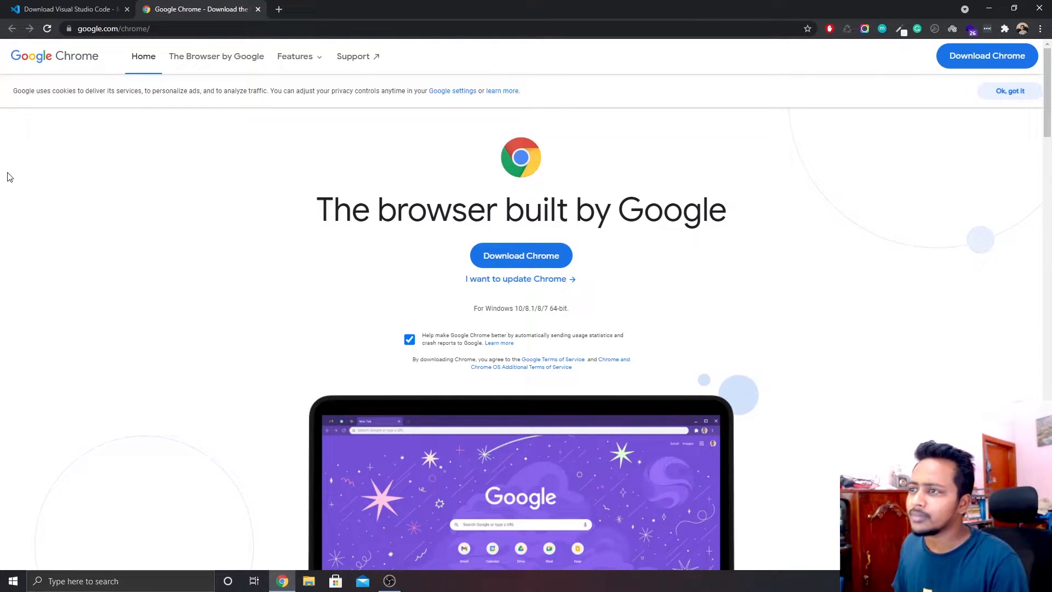
click(64, 8)
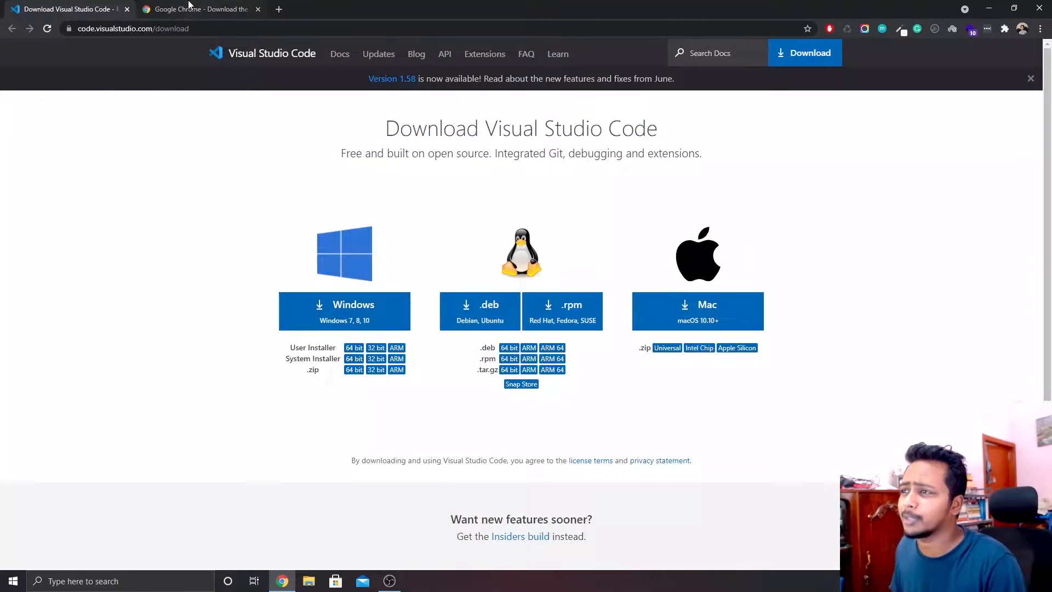
click(195, 9)
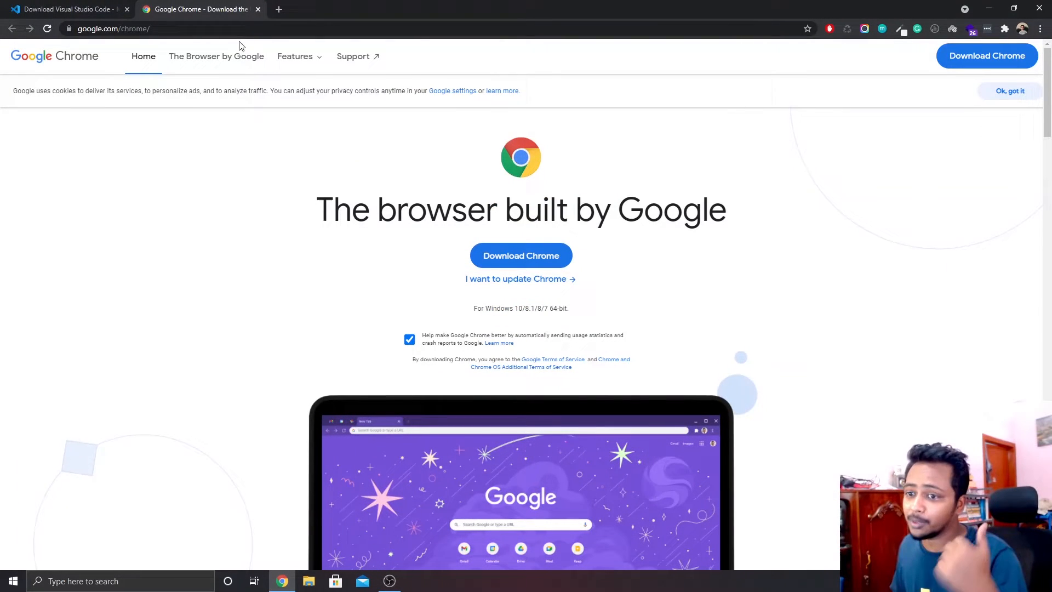
Browse to Recorded Class > HTML and create a new text document there.
click(308, 581)
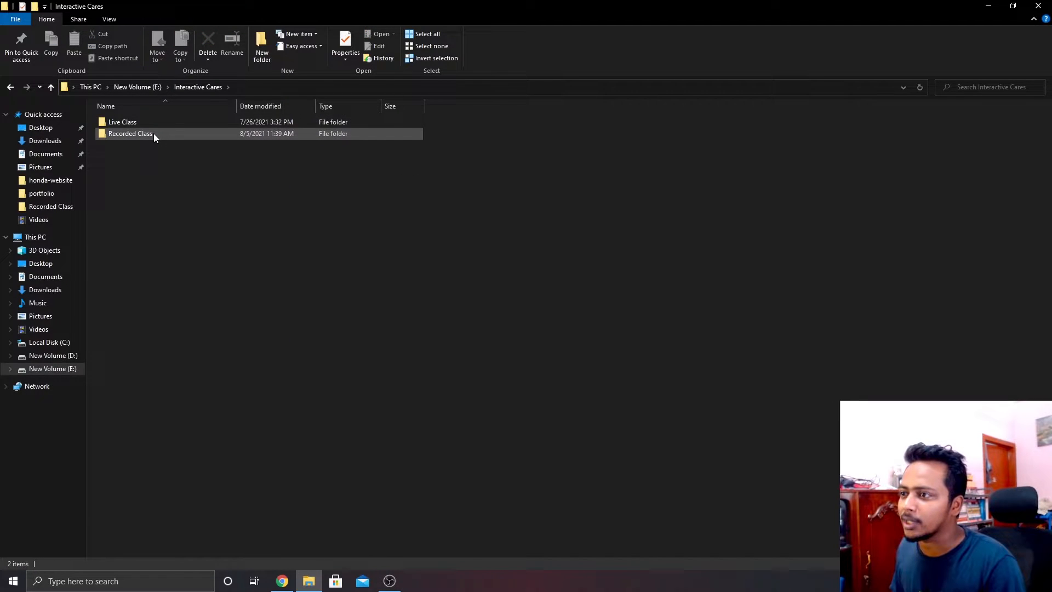
double_click(131, 132)
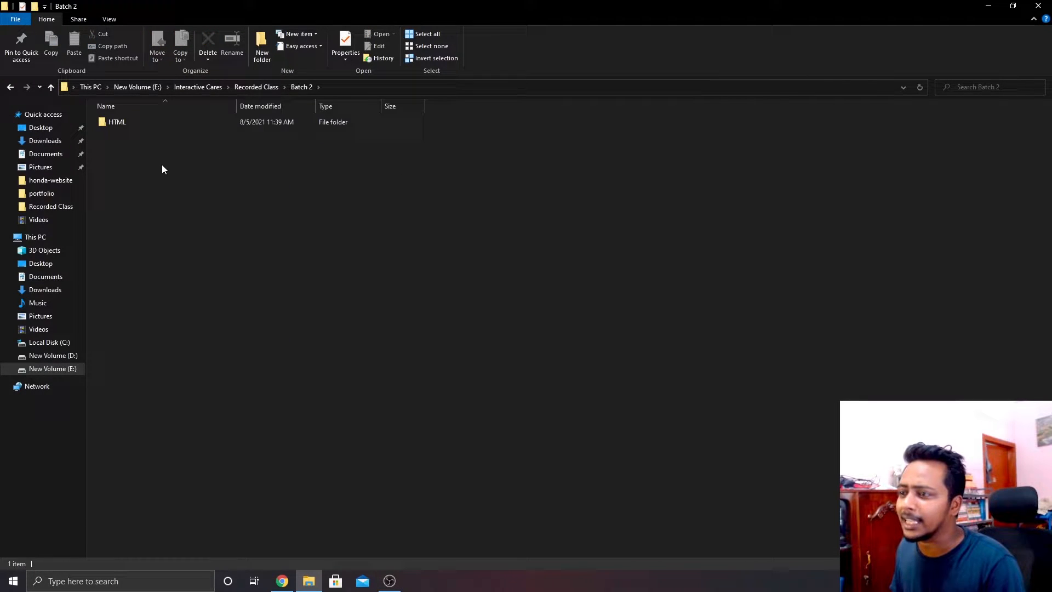
double_click(117, 122)
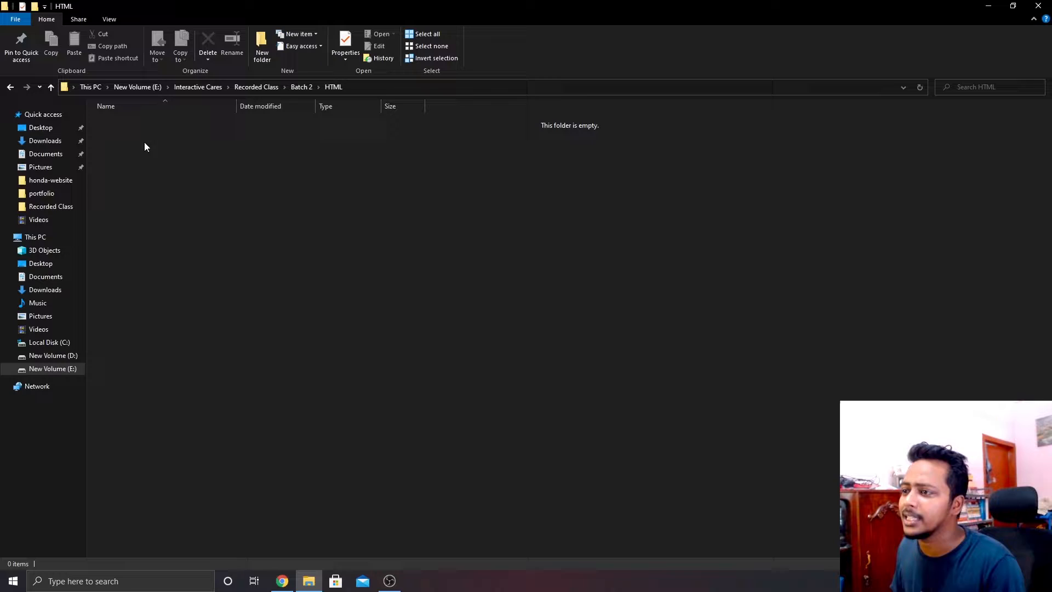
mouse_move(290, 222)
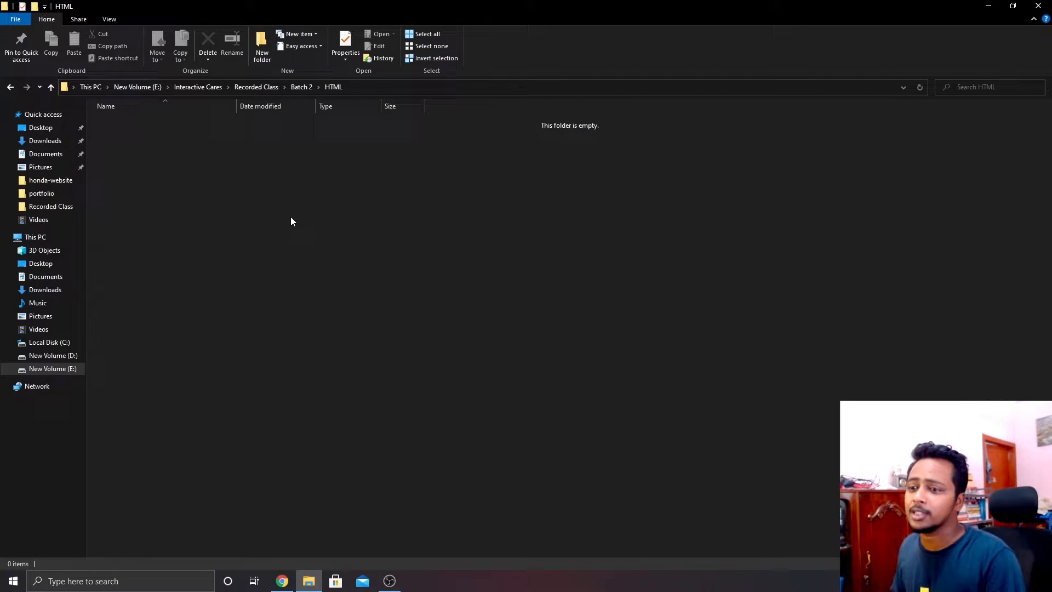
right_click(291, 221)
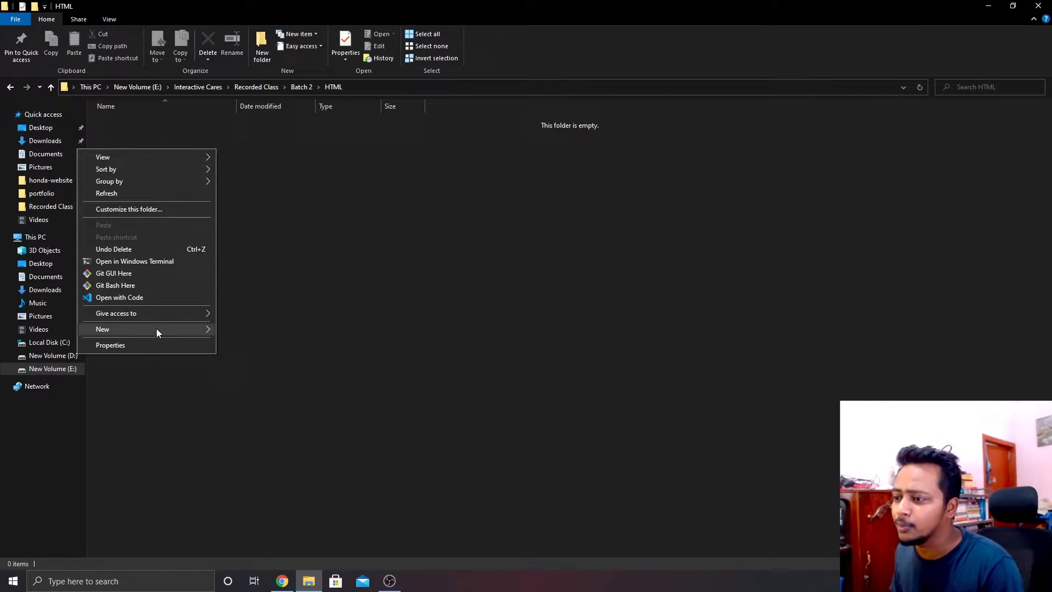
click(102, 329)
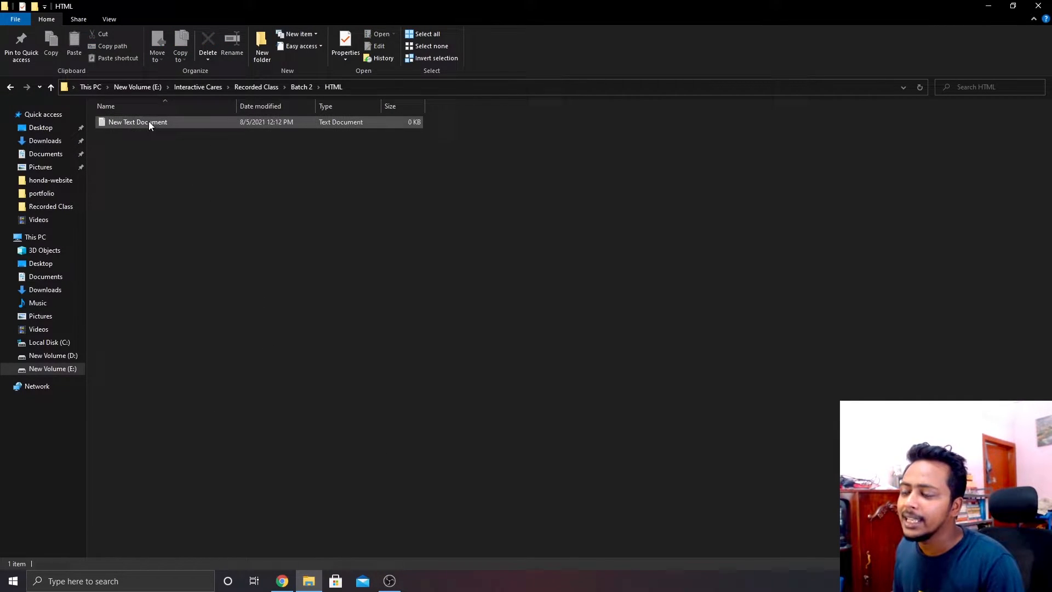
mouse_move(138, 122)
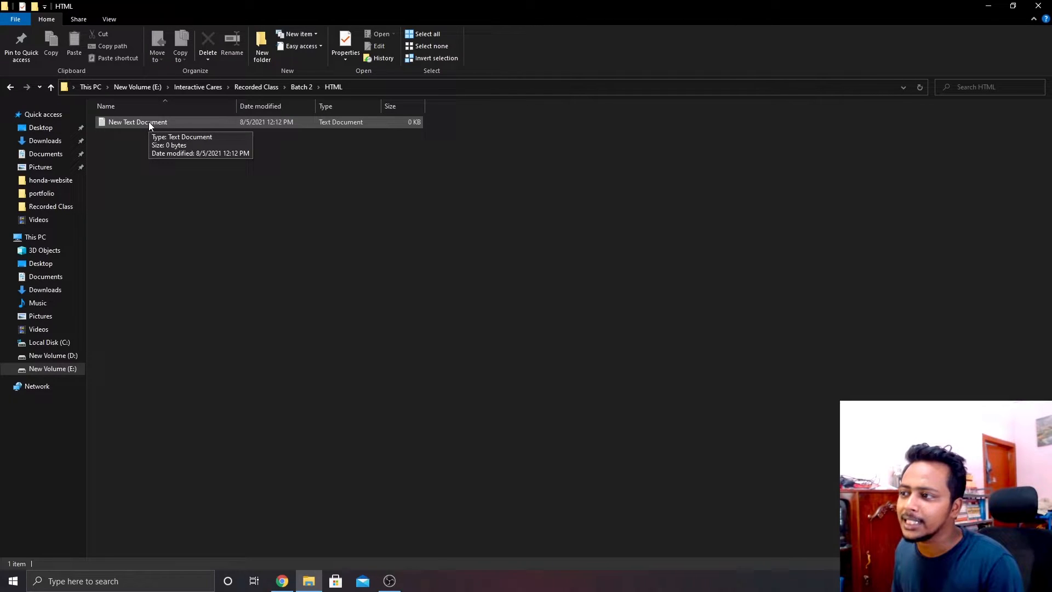
Select the New Text Document and show the ribbon's View options.
click(138, 122)
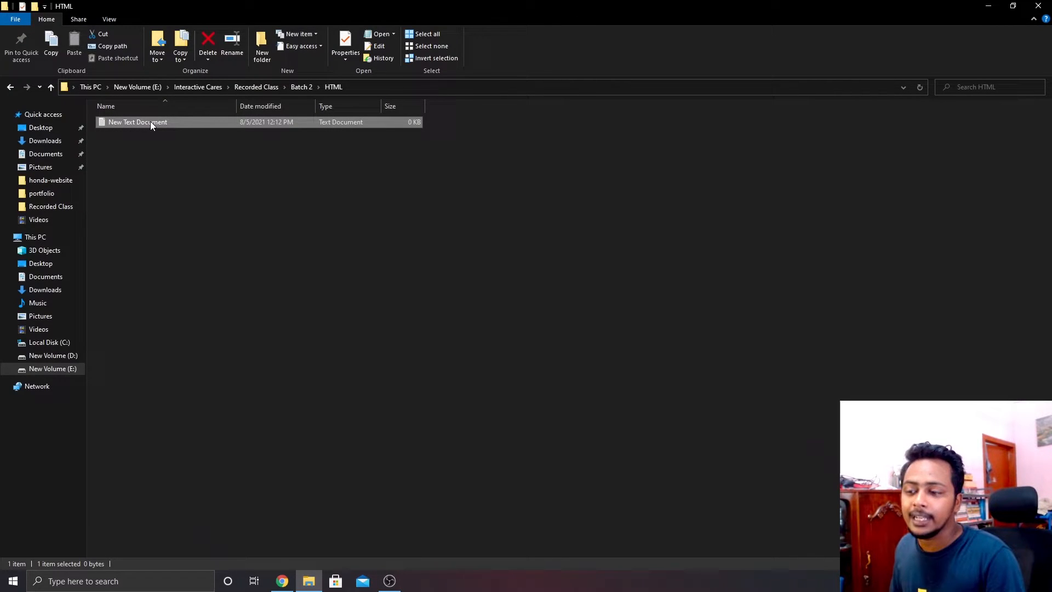
mouse_move(137, 121)
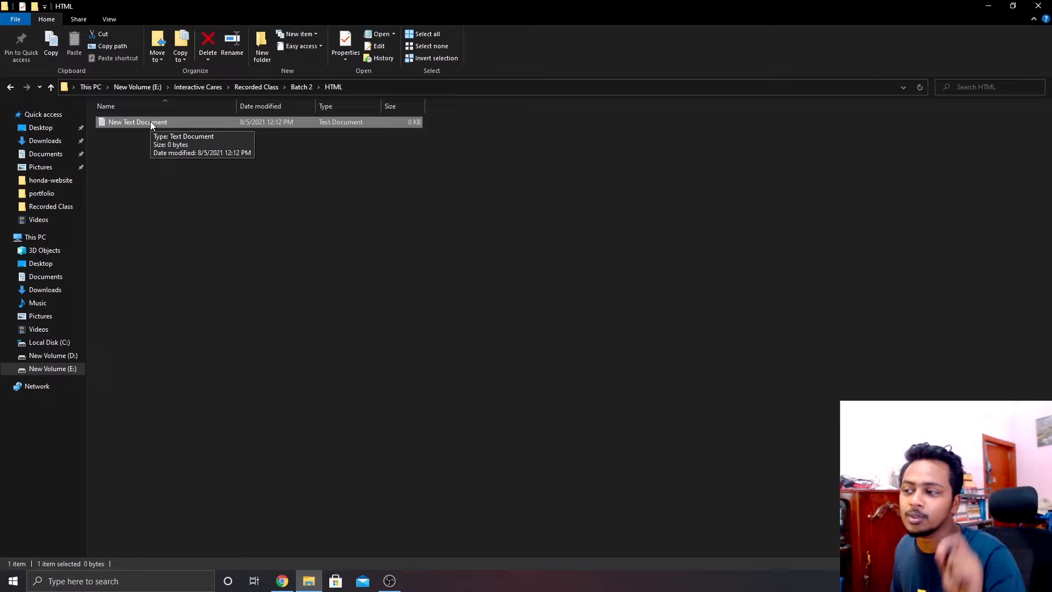
mouse_move(170, 205)
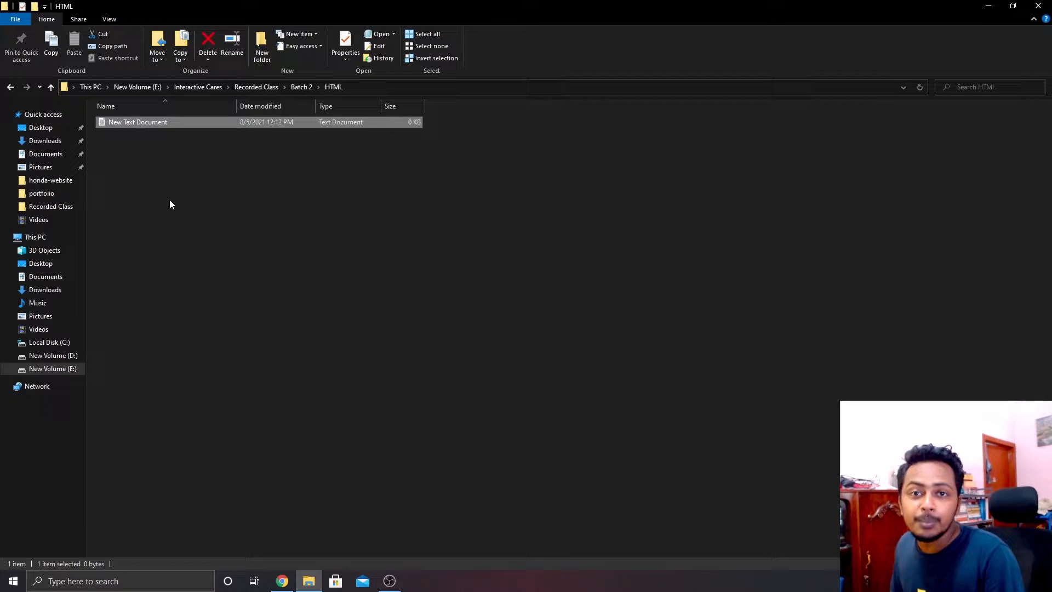
mouse_move(176, 232)
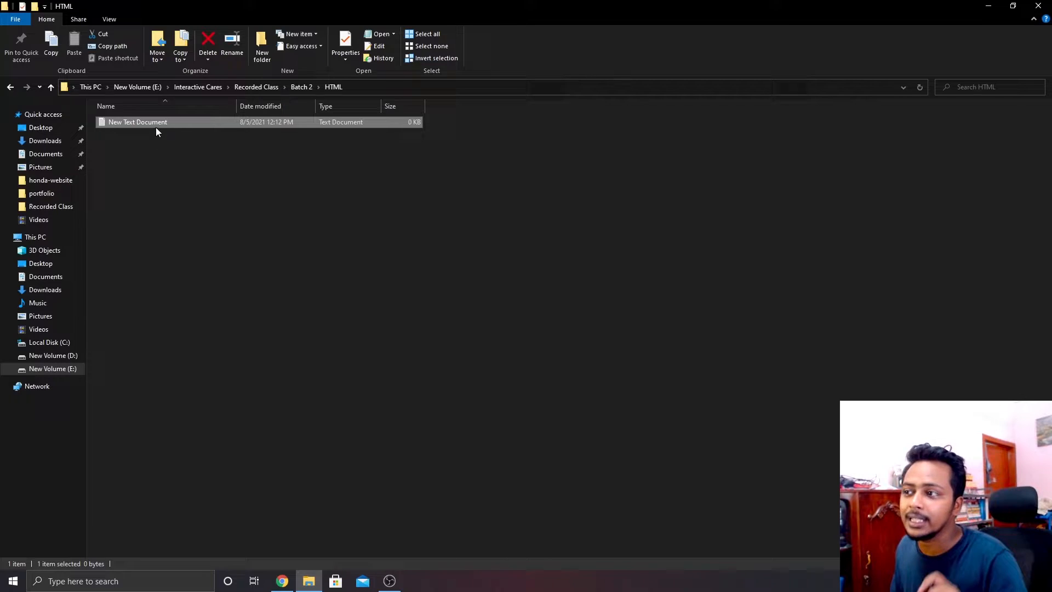
mouse_move(181, 227)
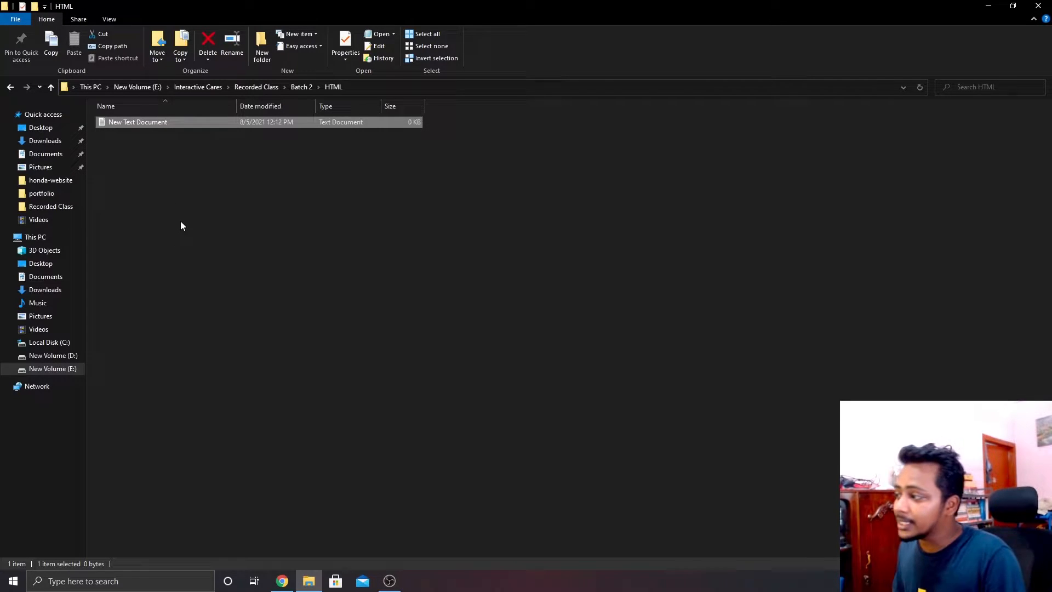
mouse_move(170, 263)
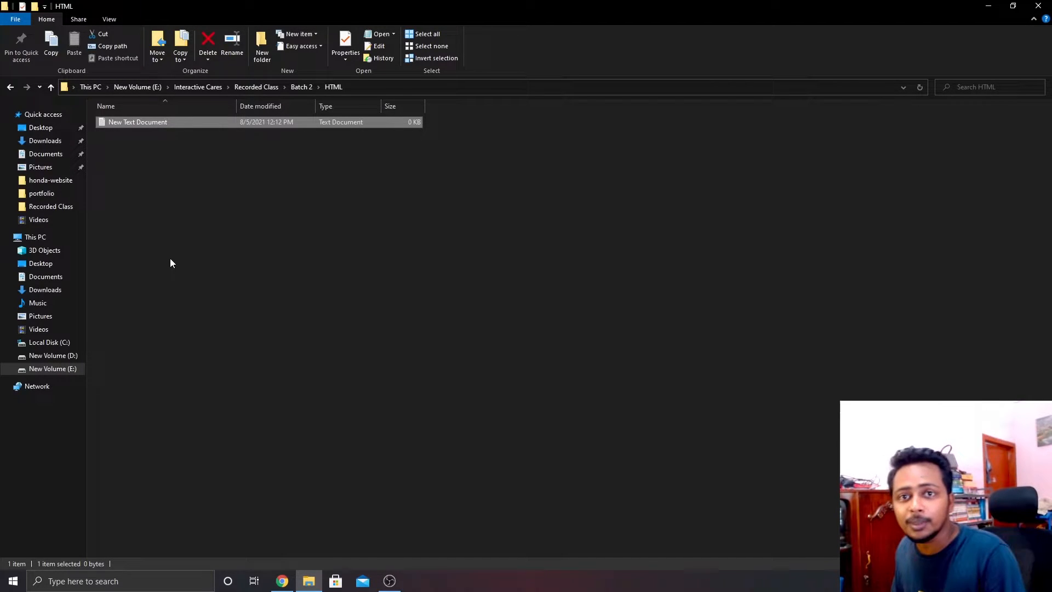
mouse_move(139, 128)
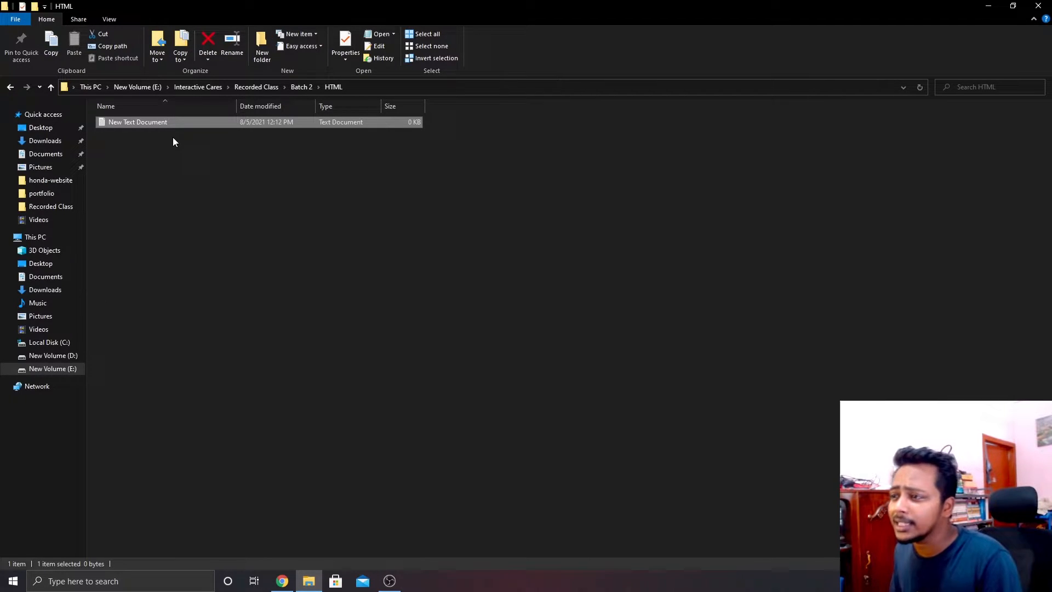
mouse_move(179, 137)
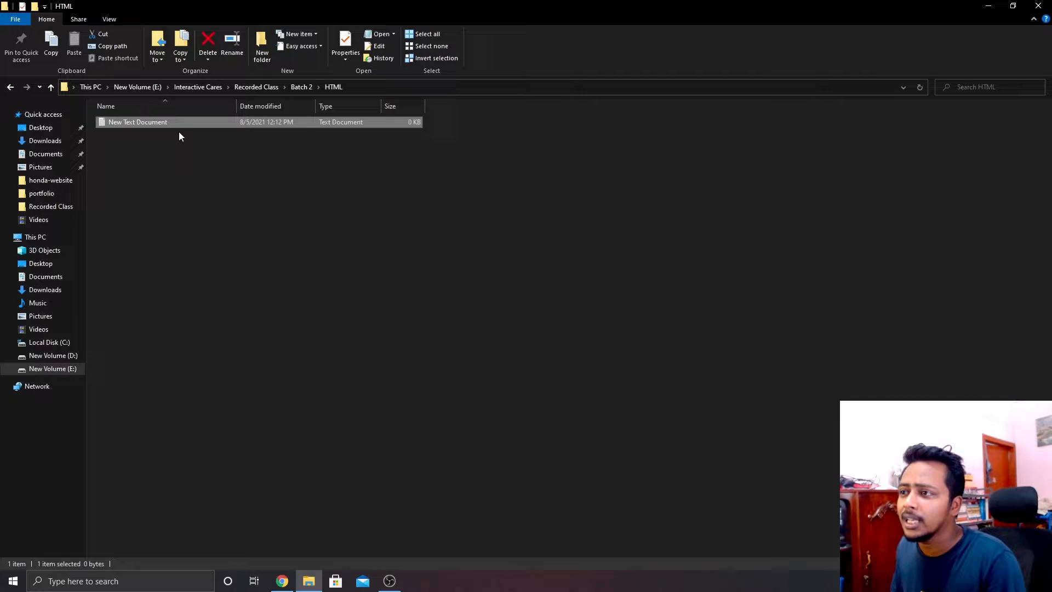
mouse_move(189, 132)
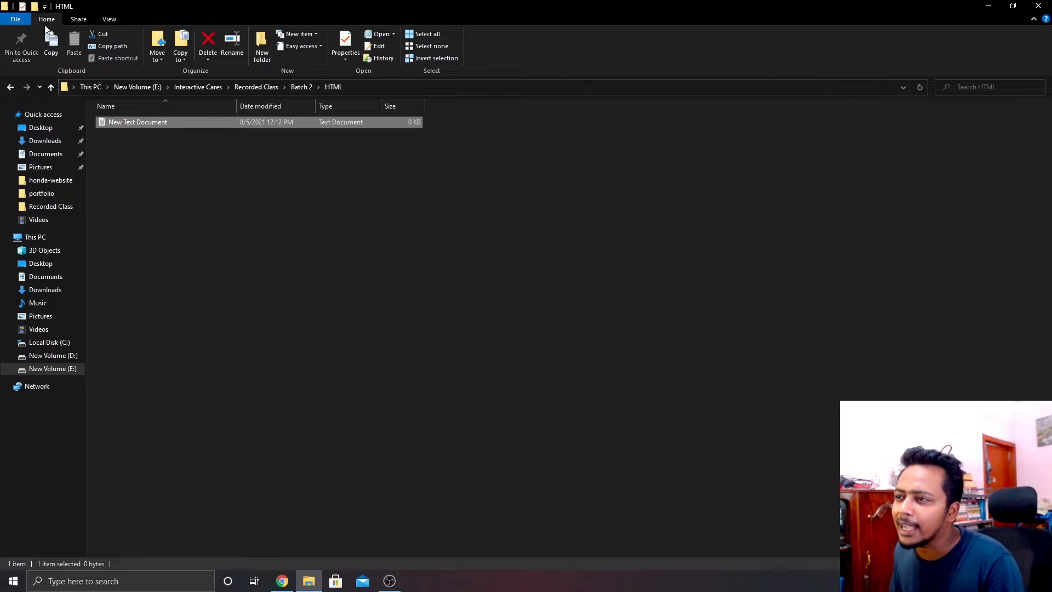
mouse_move(108, 19)
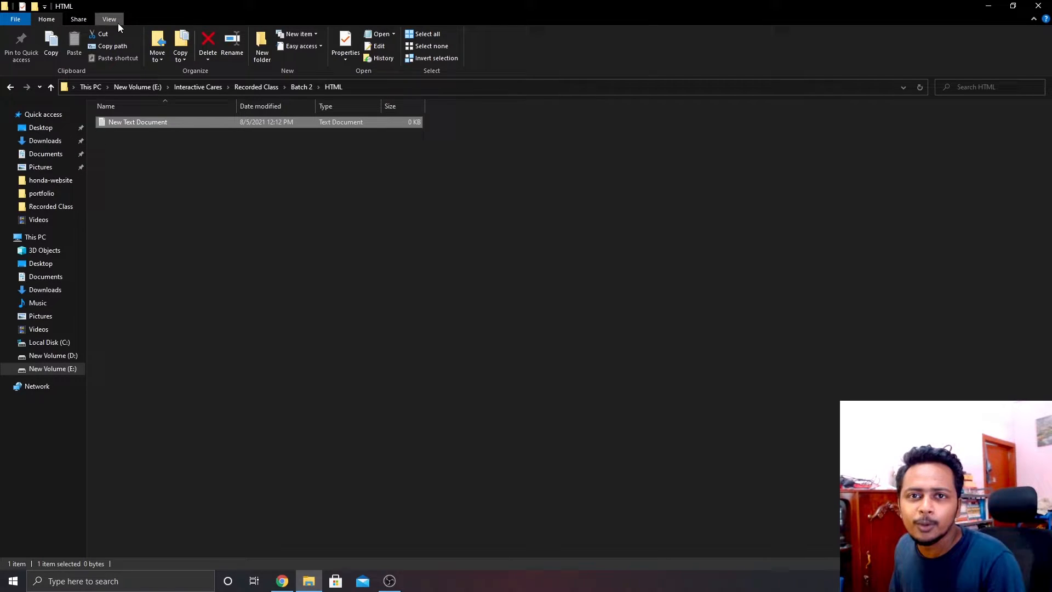
click(108, 18)
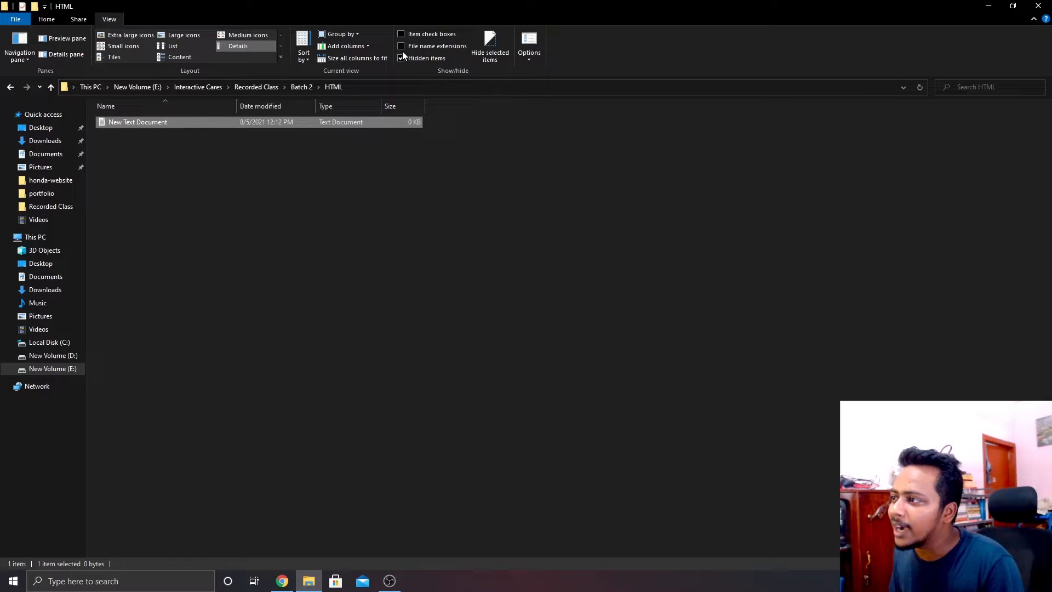
Show hidden items and file extensions, and rename the text file to index.html.
click(401, 57)
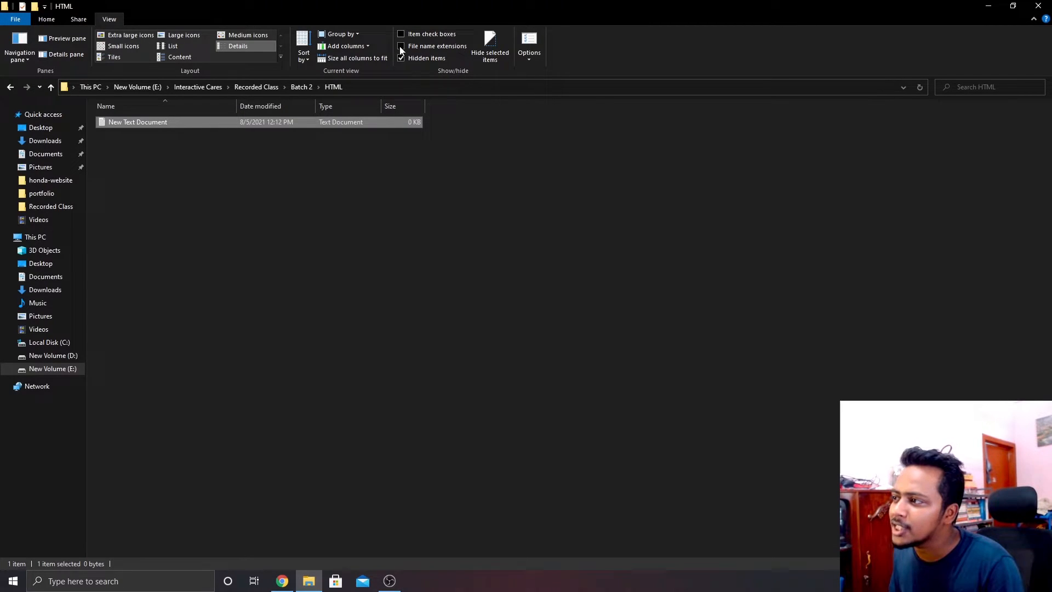
click(400, 45)
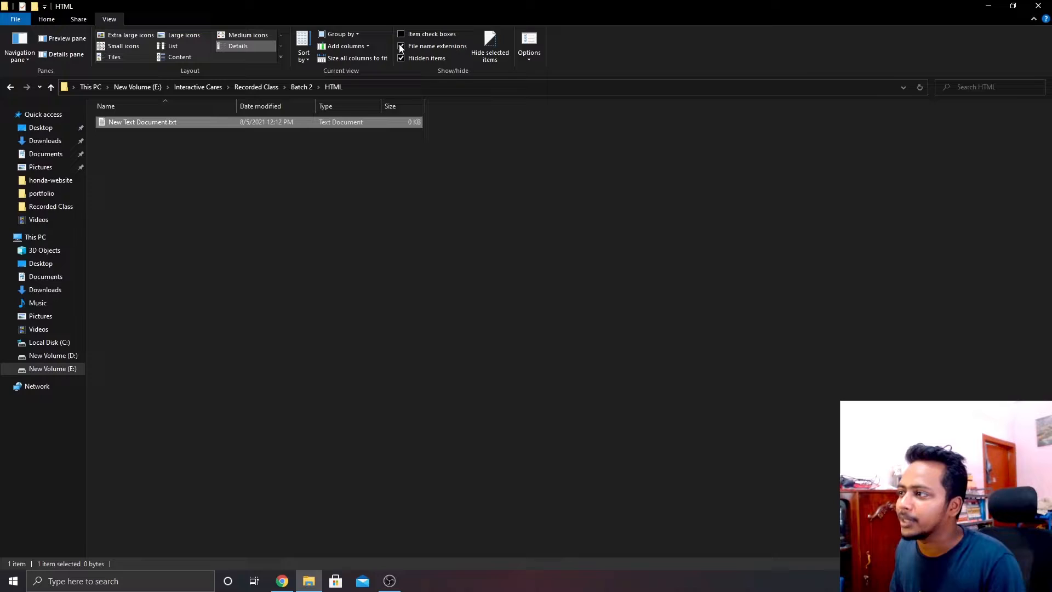
click(401, 45)
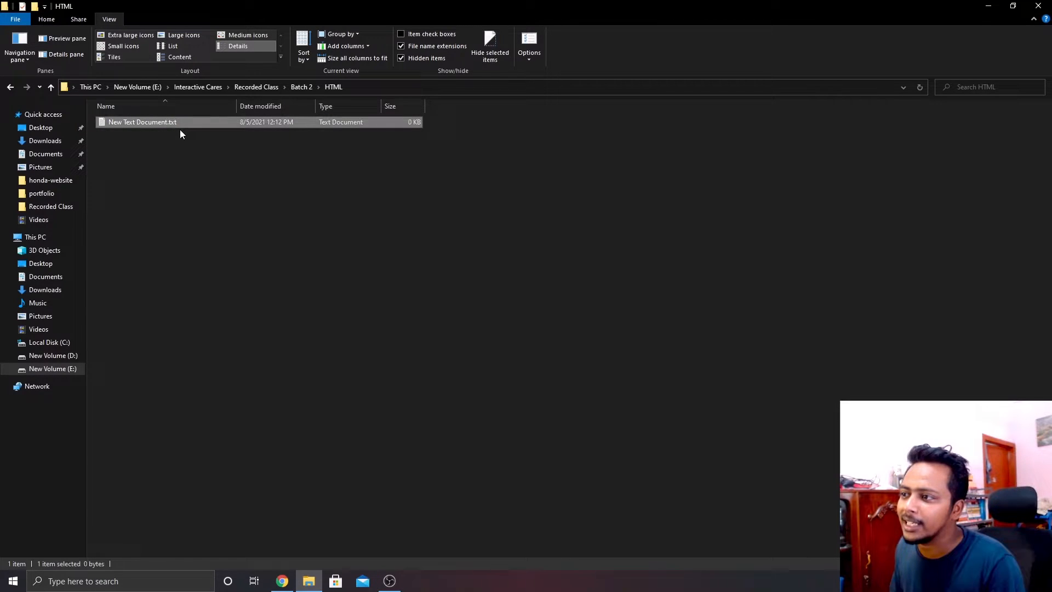
mouse_move(178, 126)
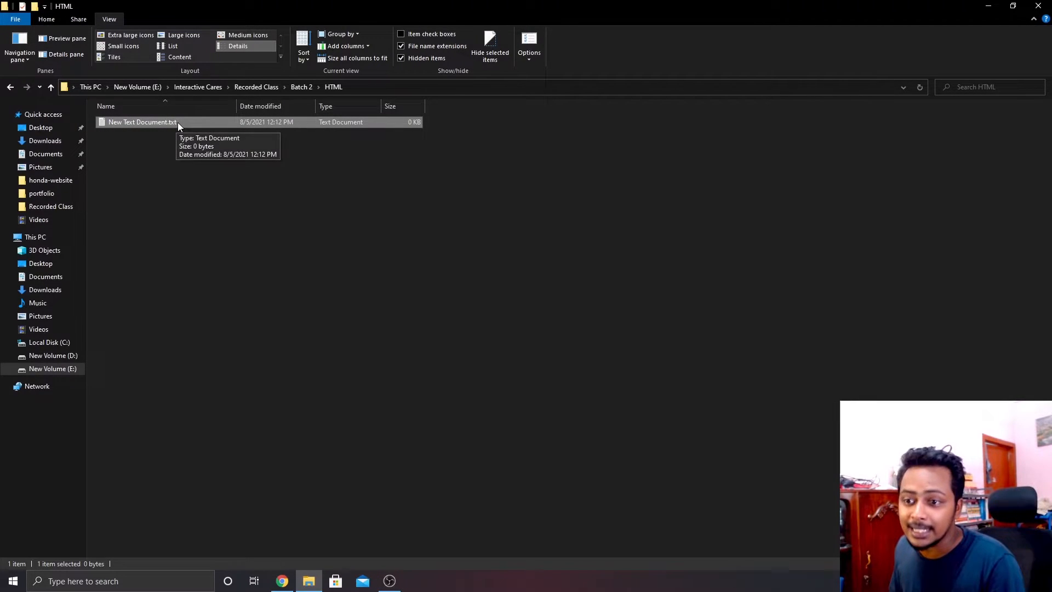
mouse_move(199, 114)
text(index.ht)
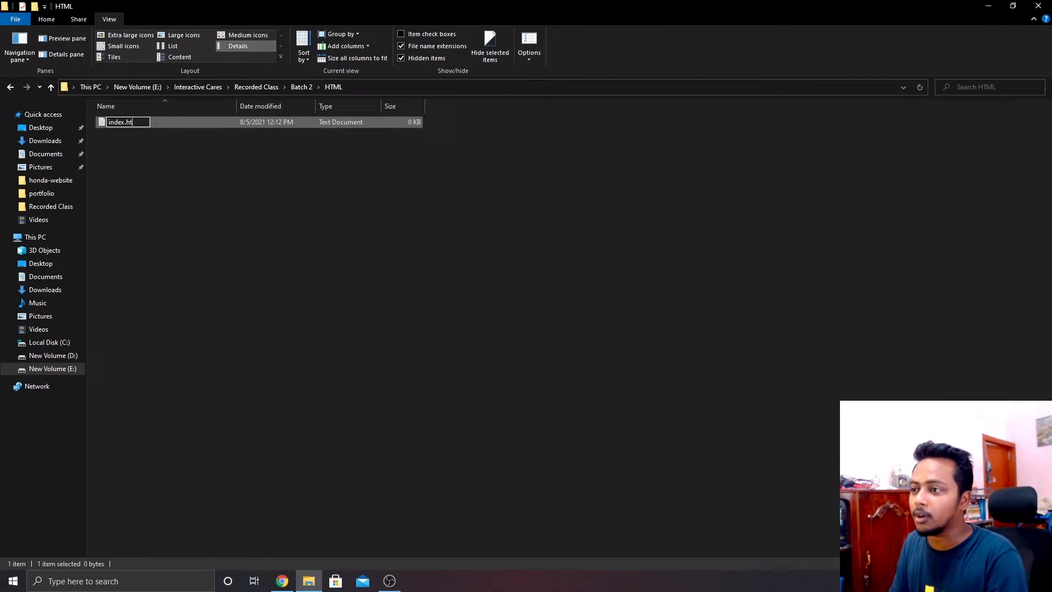
key(Return)
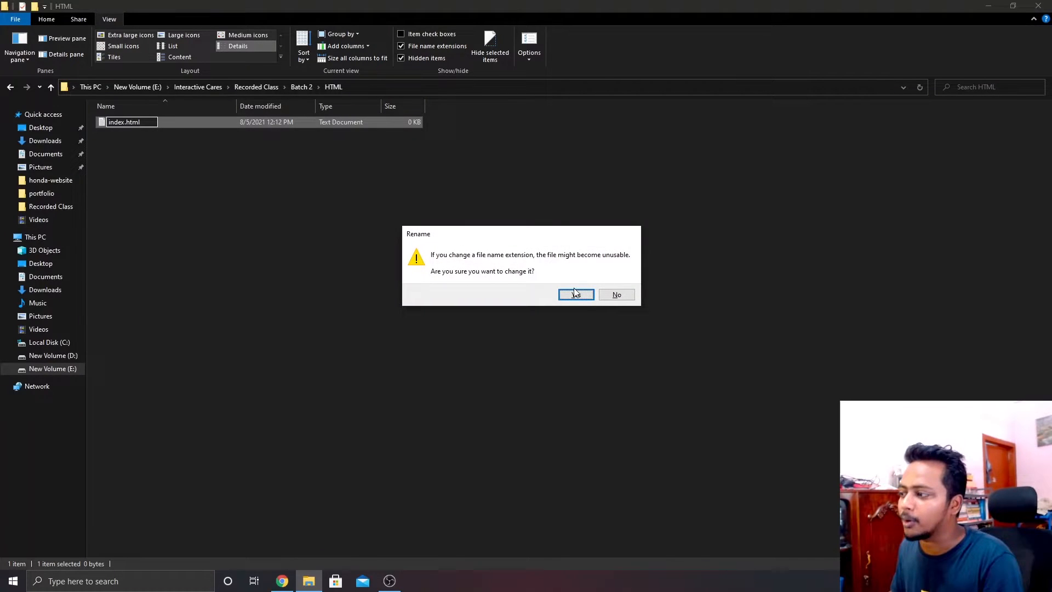
click(575, 293)
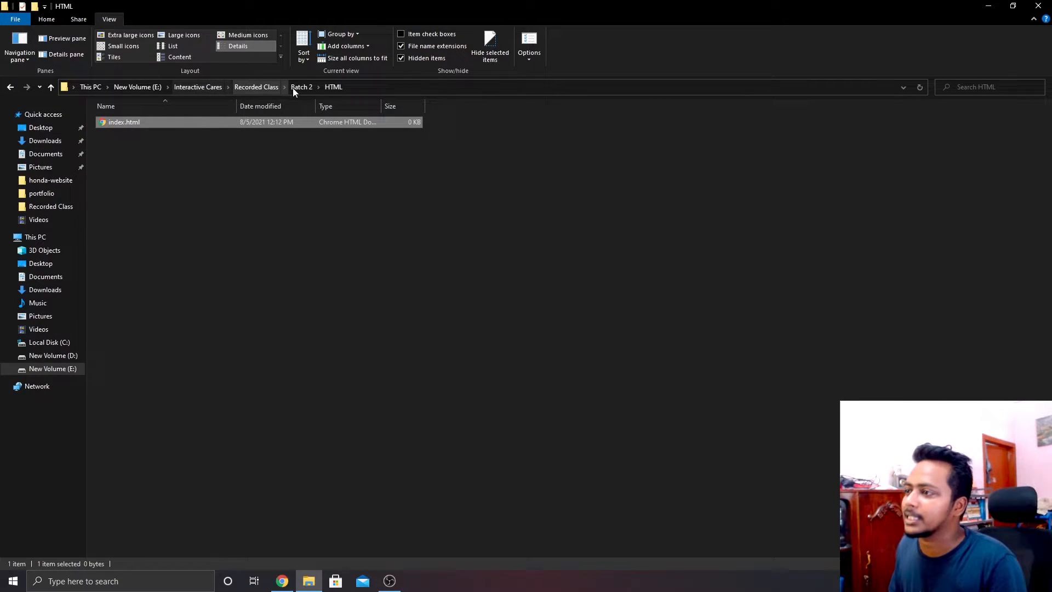
click(301, 86)
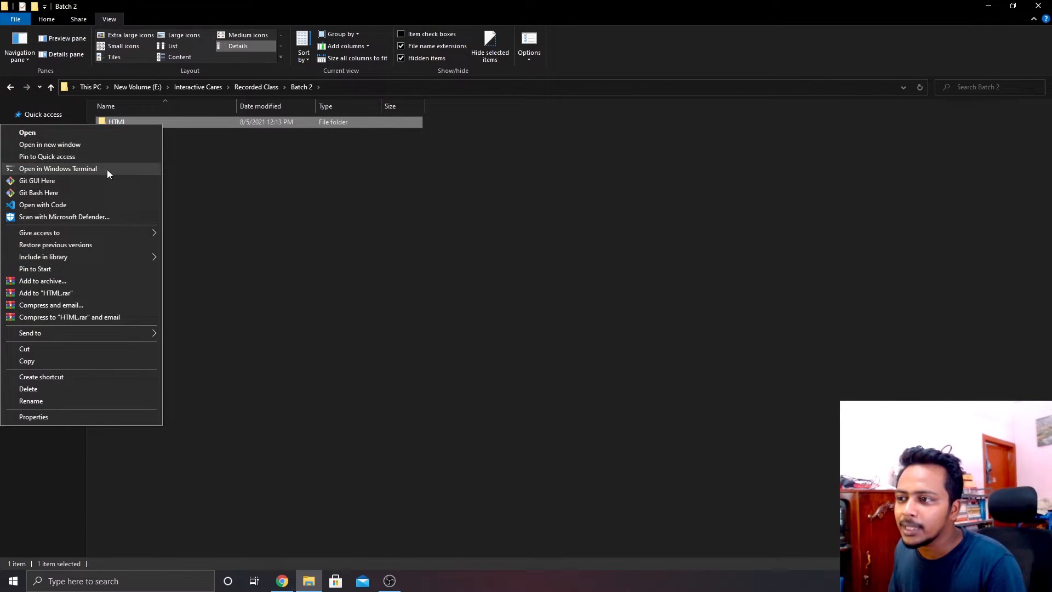
mouse_move(51, 204)
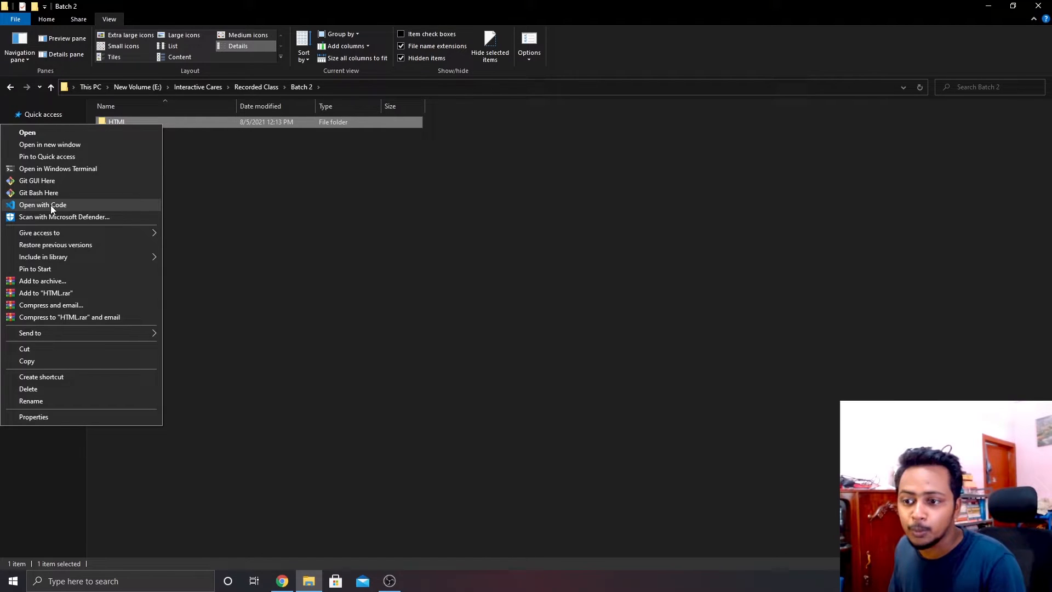
Open the HTML folder, bring up index.html's context menu, then dismiss it.
click(28, 132)
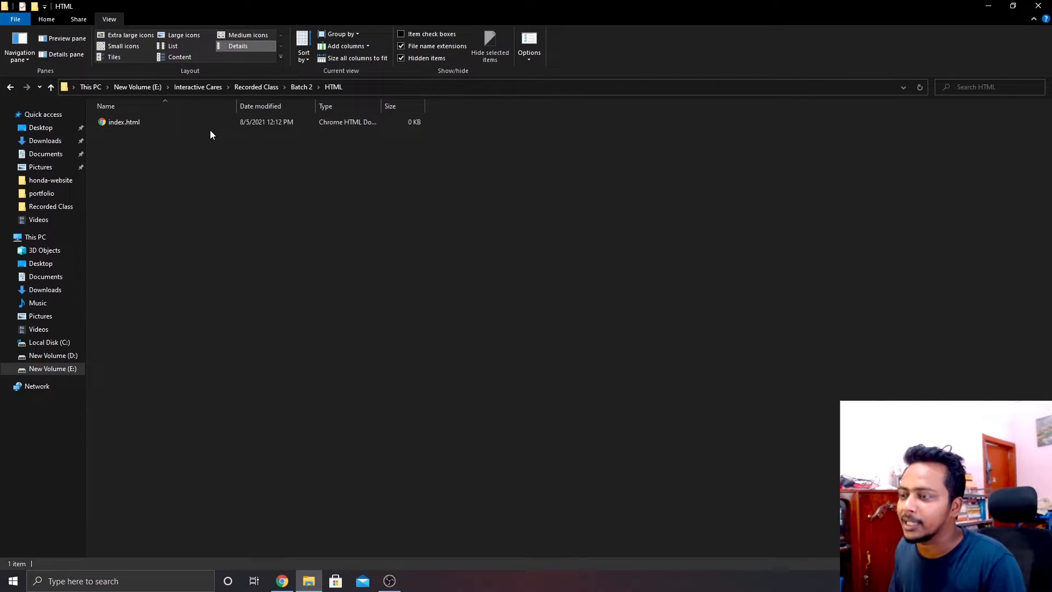
click(123, 121)
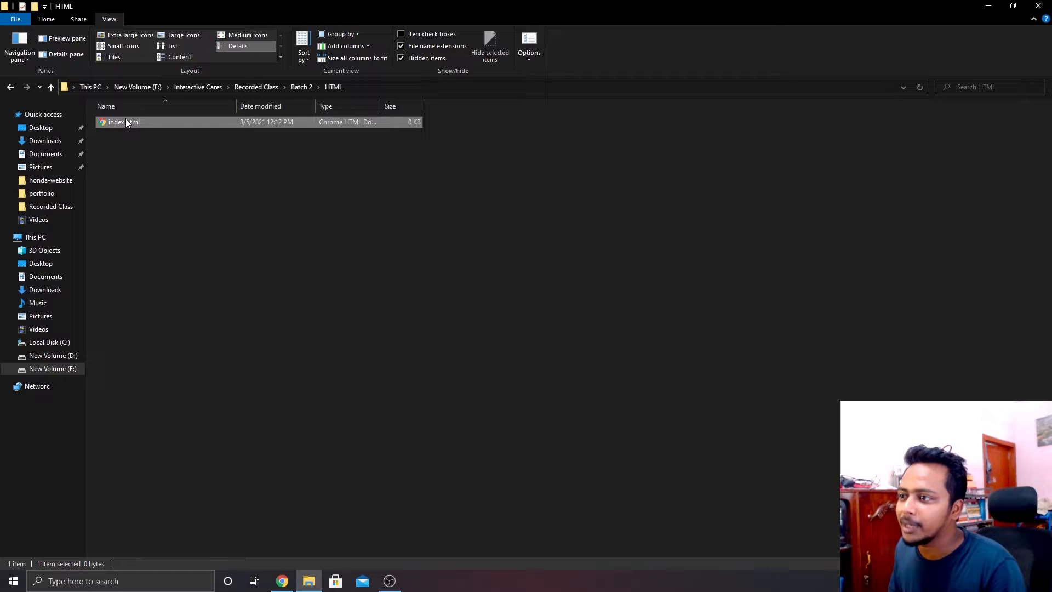
right_click(125, 122)
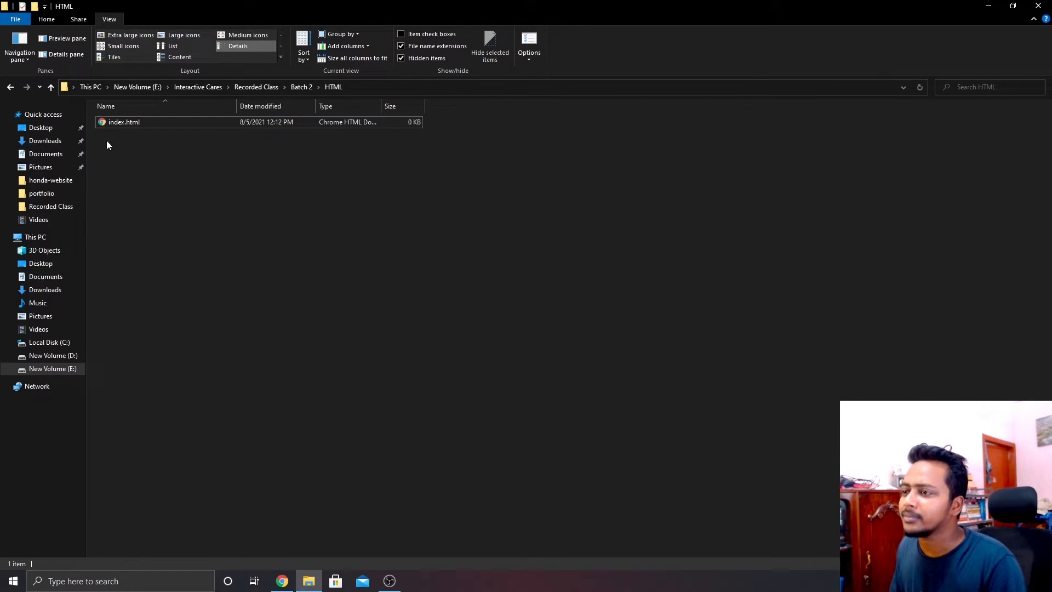
click(11, 581)
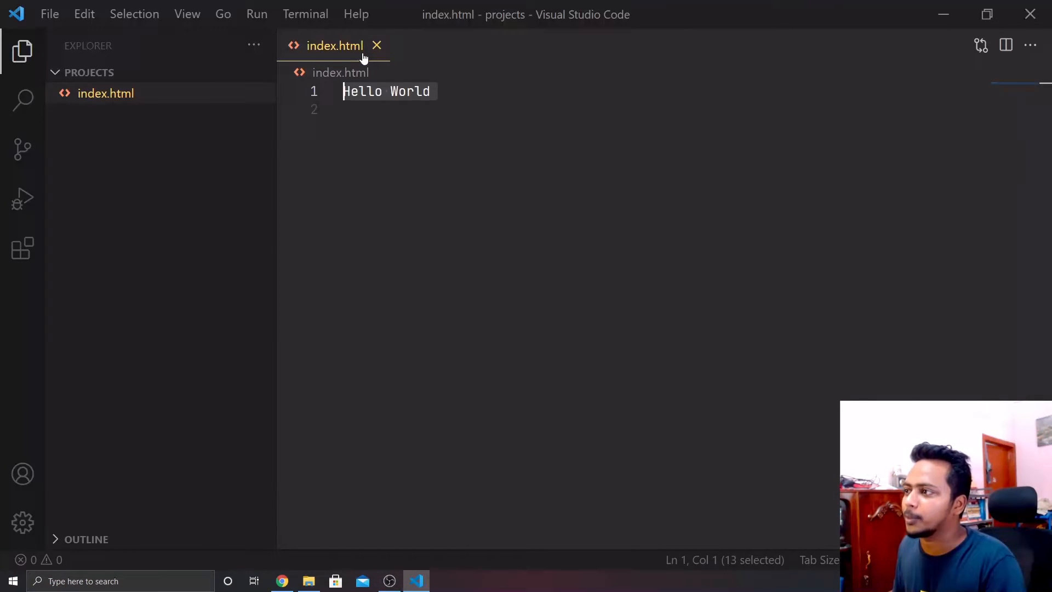
Dismiss the license notice and open E:\...\Batch 2\HTML as the workspace.
click(377, 45)
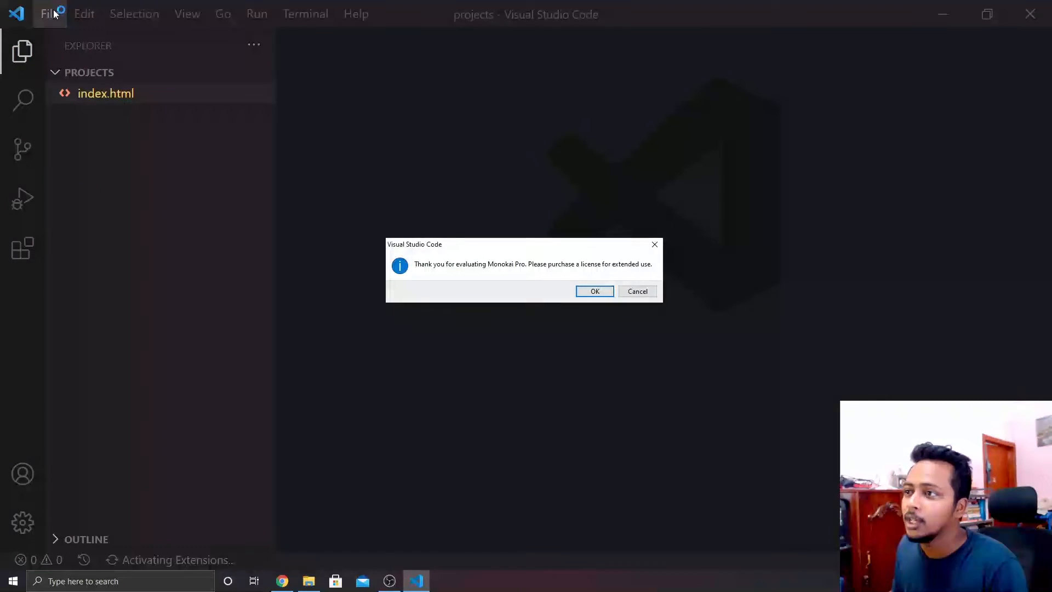
click(594, 291)
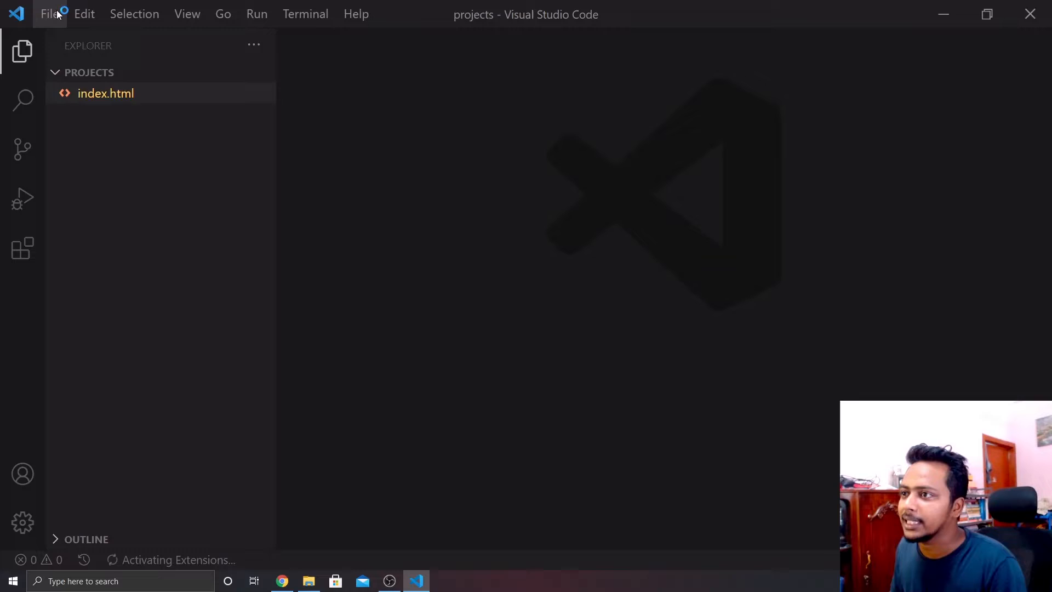
click(50, 13)
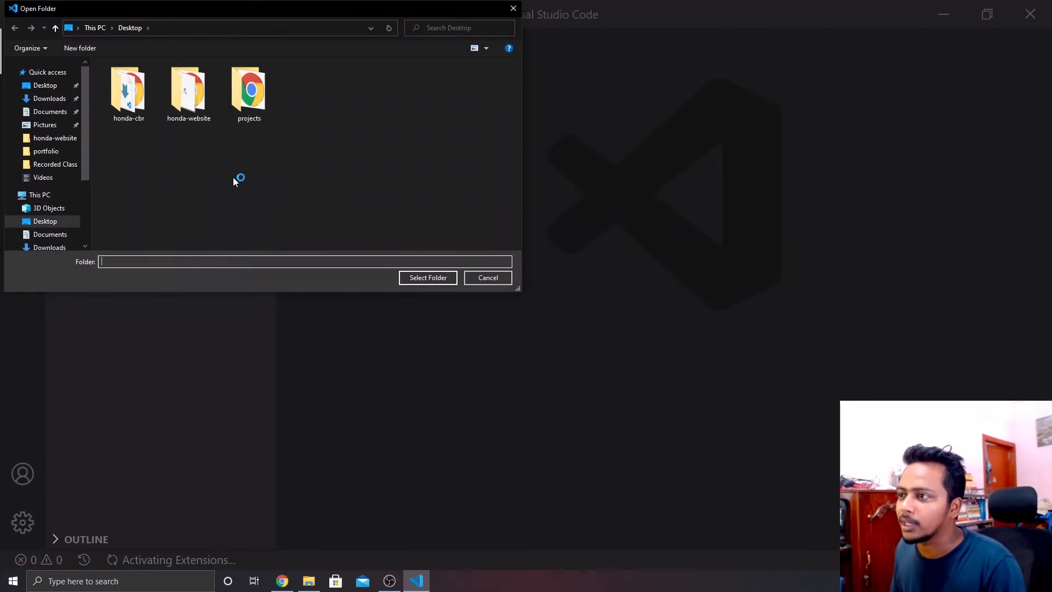
scroll(down, 3)
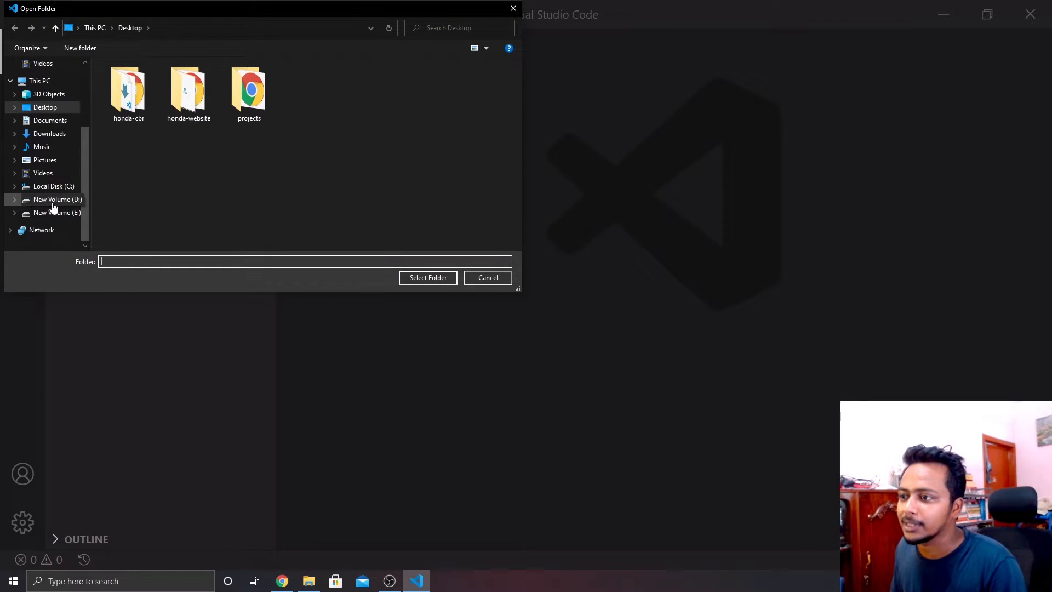
click(56, 213)
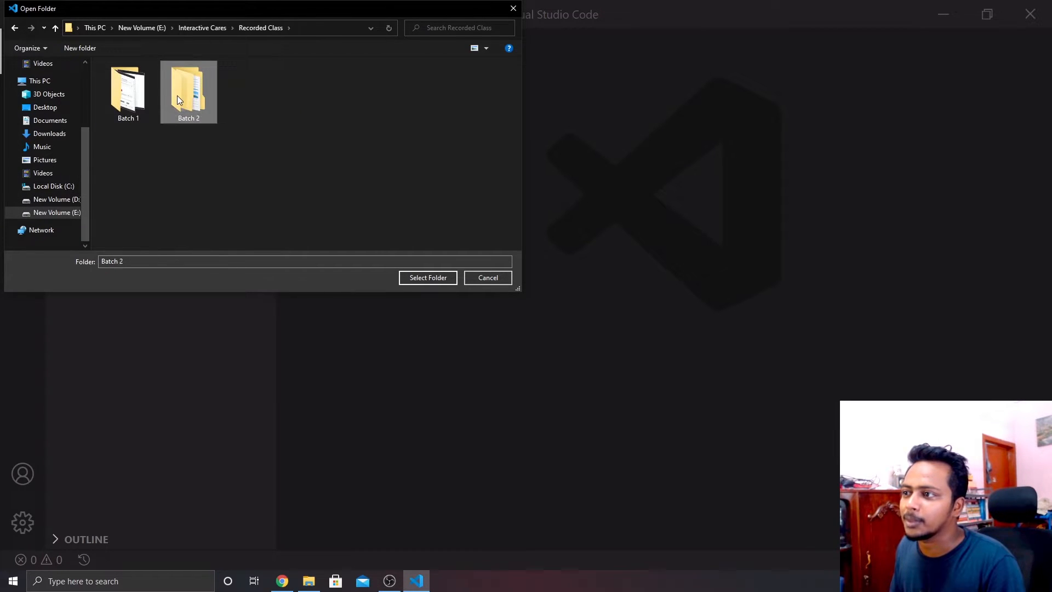
double_click(188, 90)
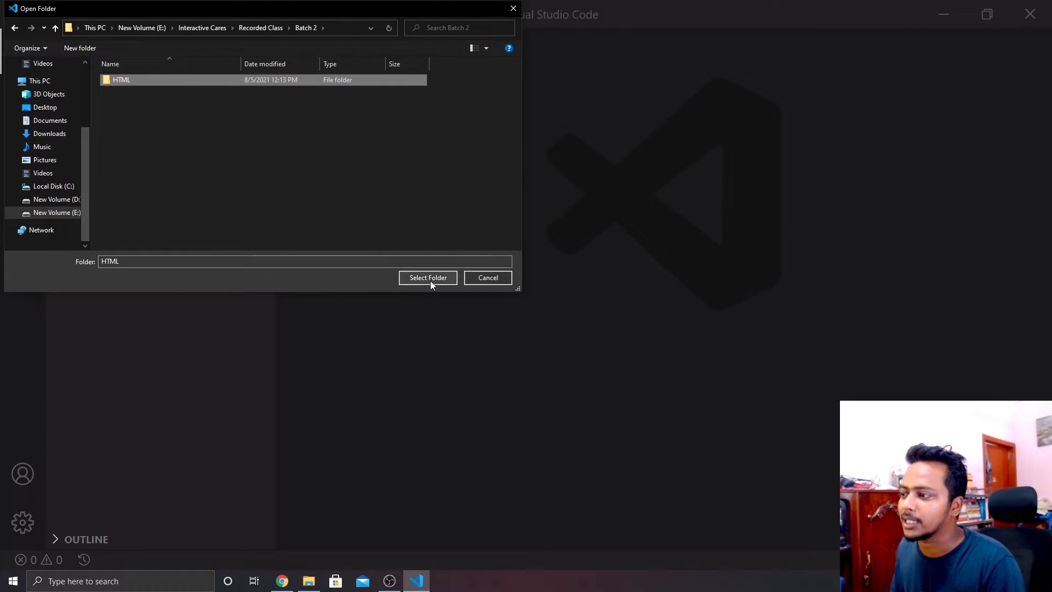
click(427, 277)
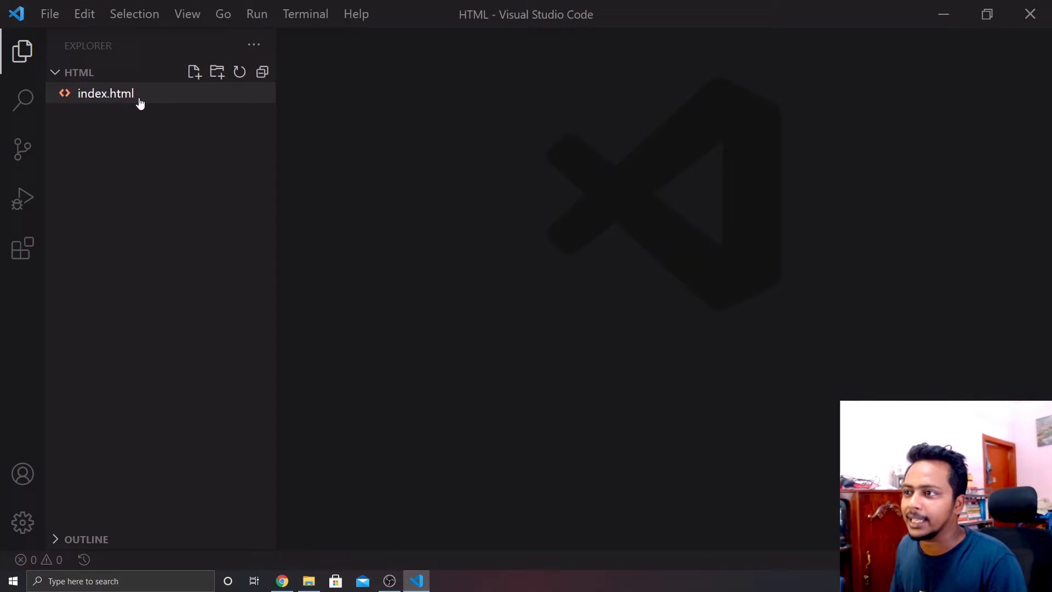
mouse_move(124, 104)
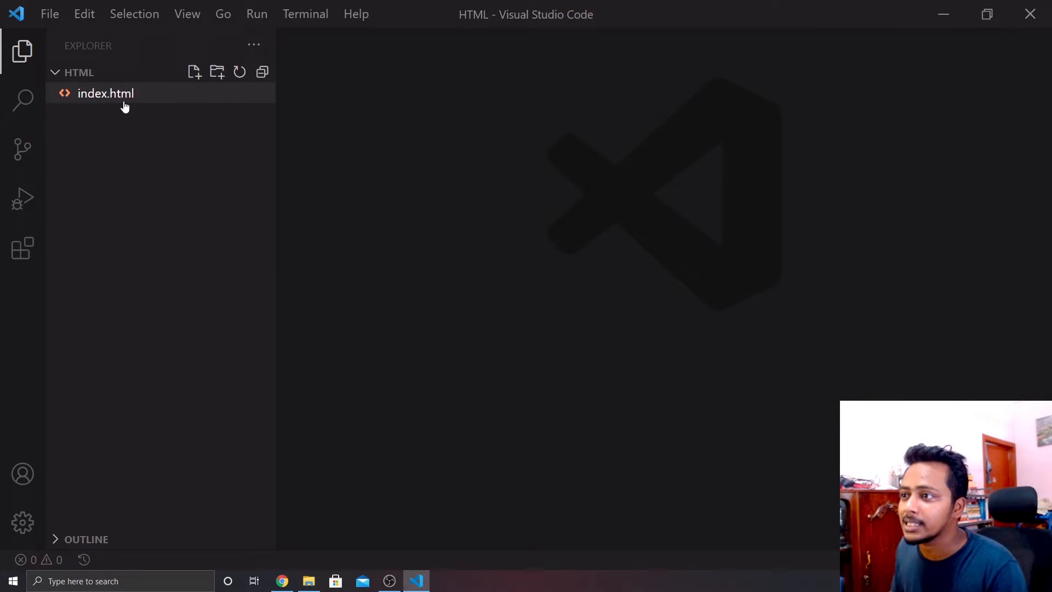
Create first.html in the HTML folder and type 'My First Website' into it.
click(194, 72)
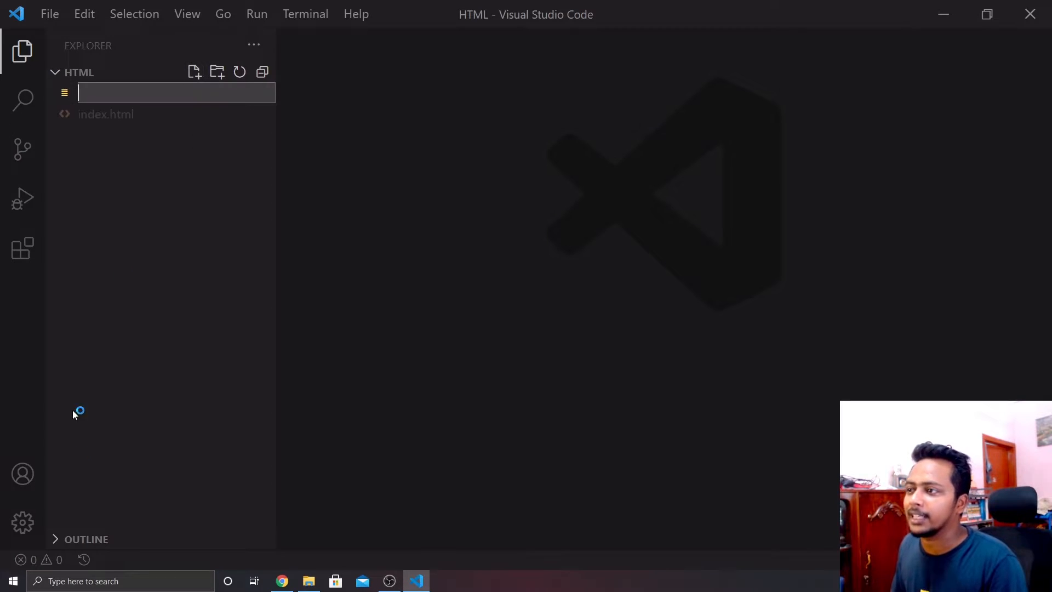
text(first)
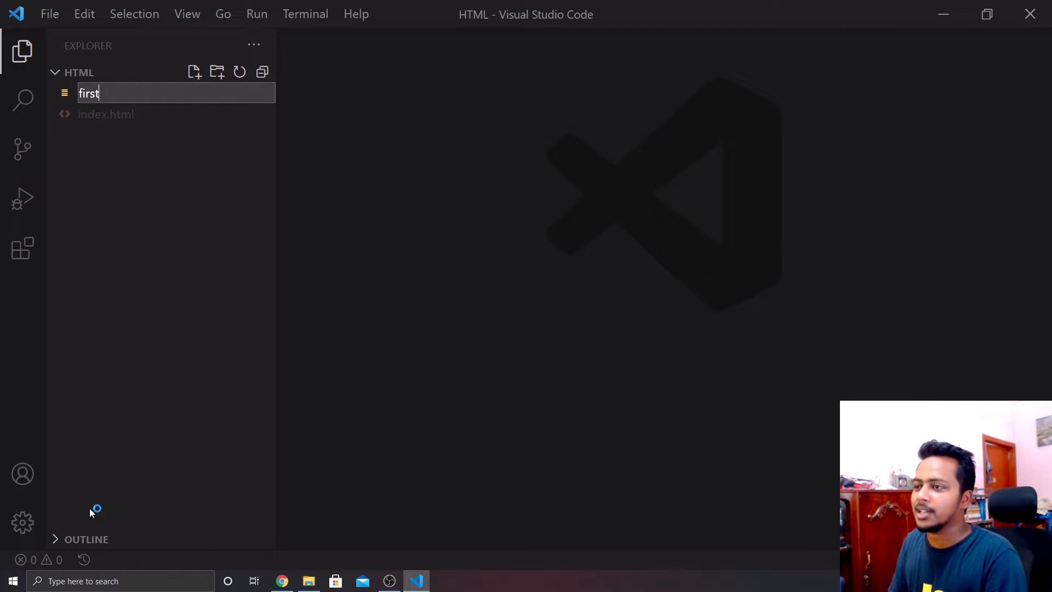
text(.html)
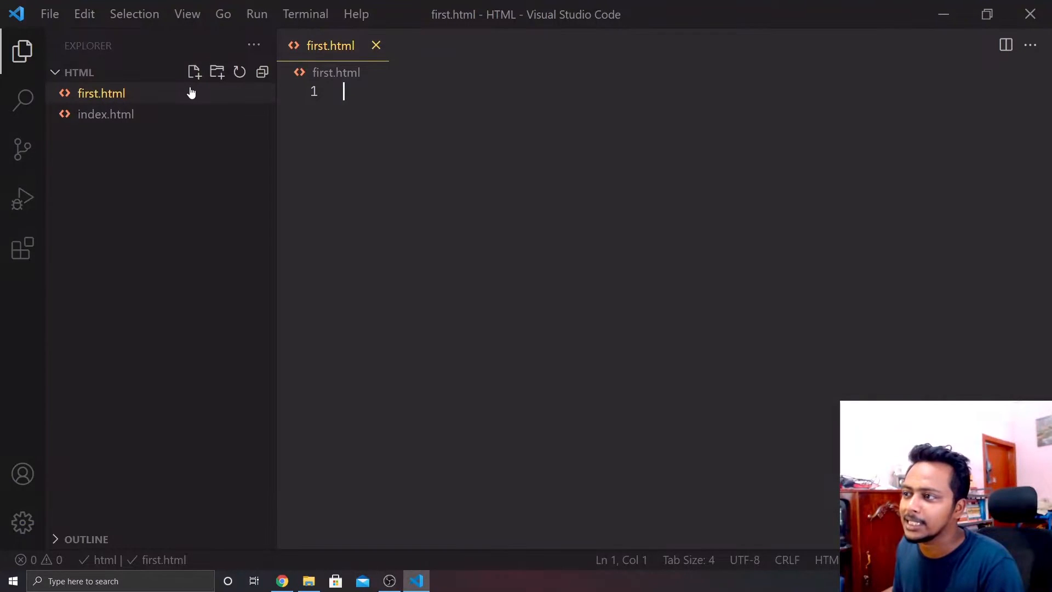
mouse_move(194, 72)
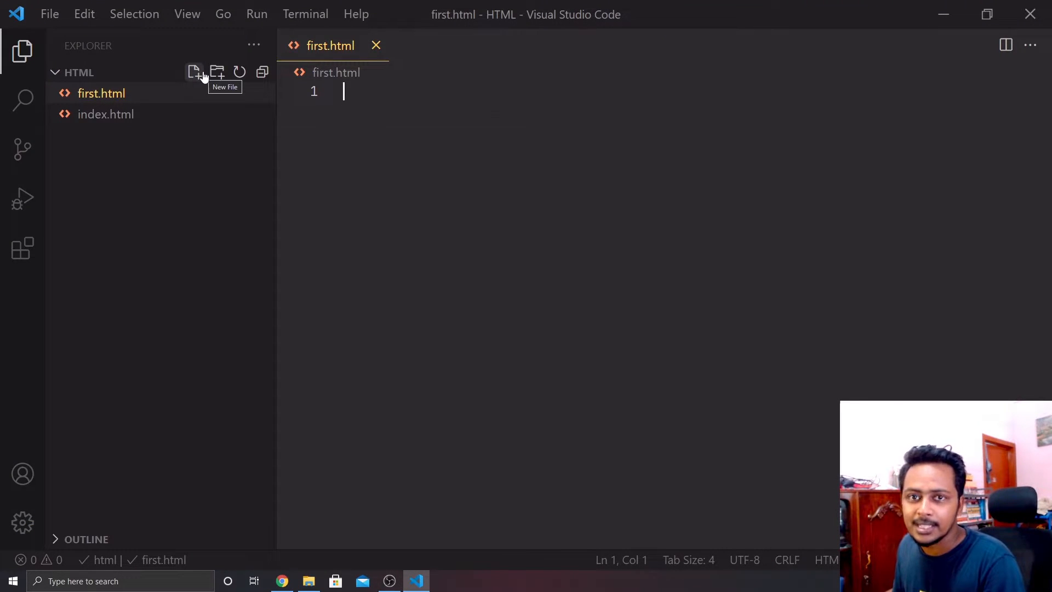
click(49, 14)
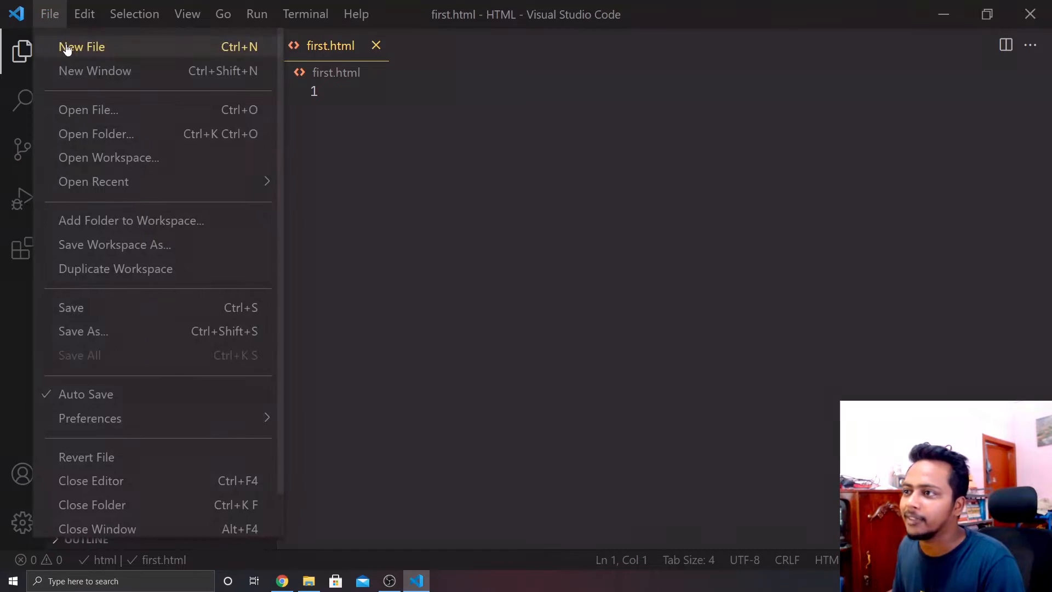
mouse_move(649, 197)
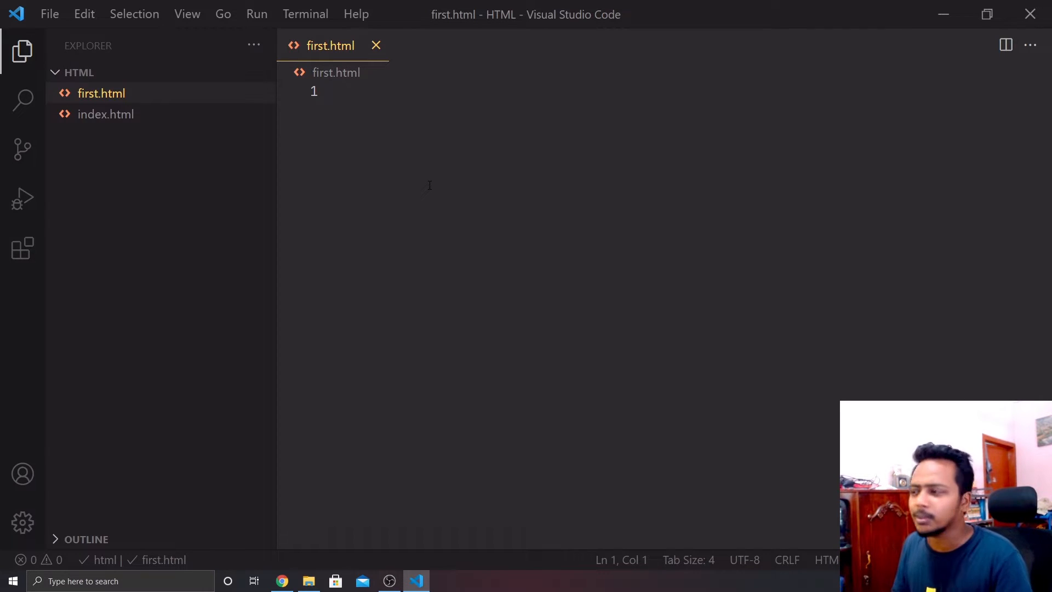
text(My First Website)
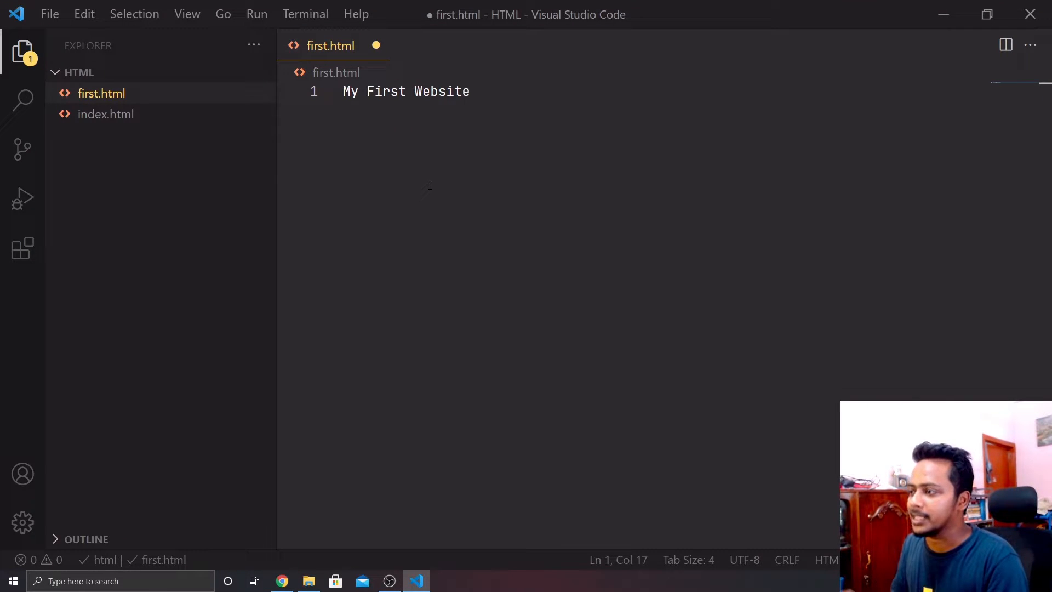
key(enter)
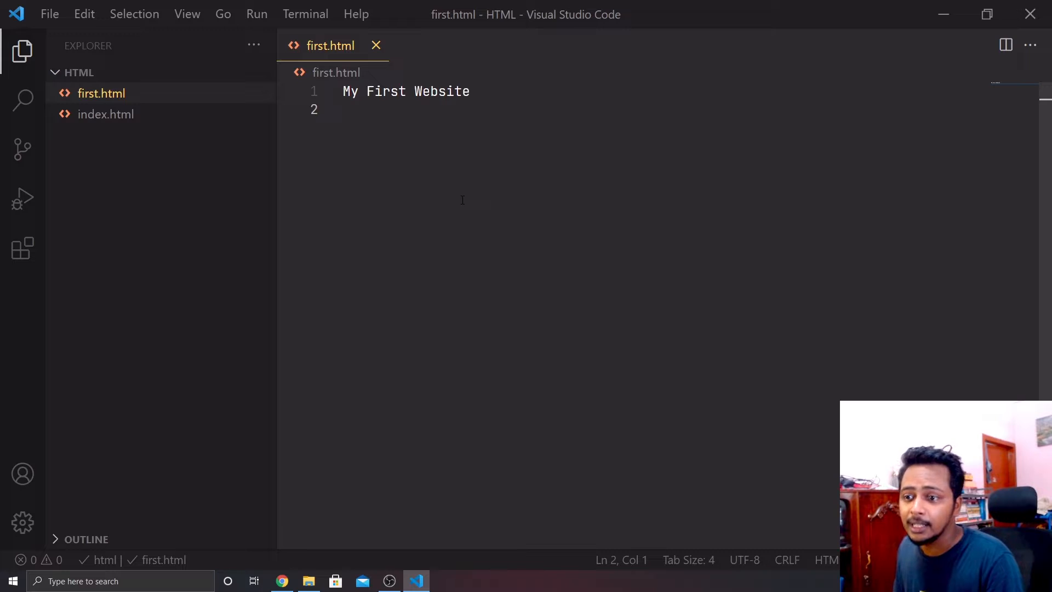
mouse_move(292, 442)
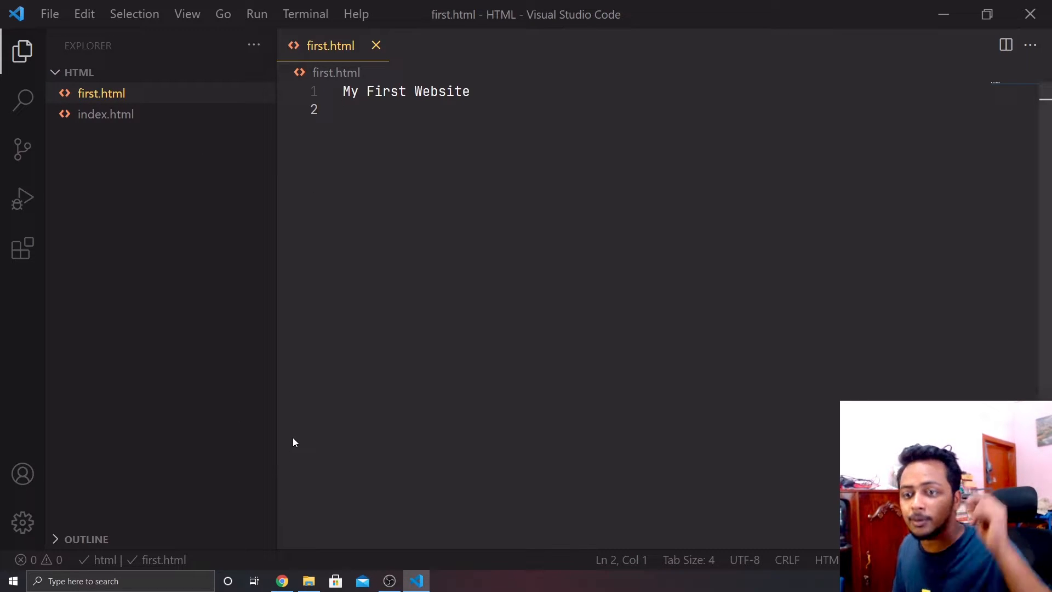
mouse_move(102, 94)
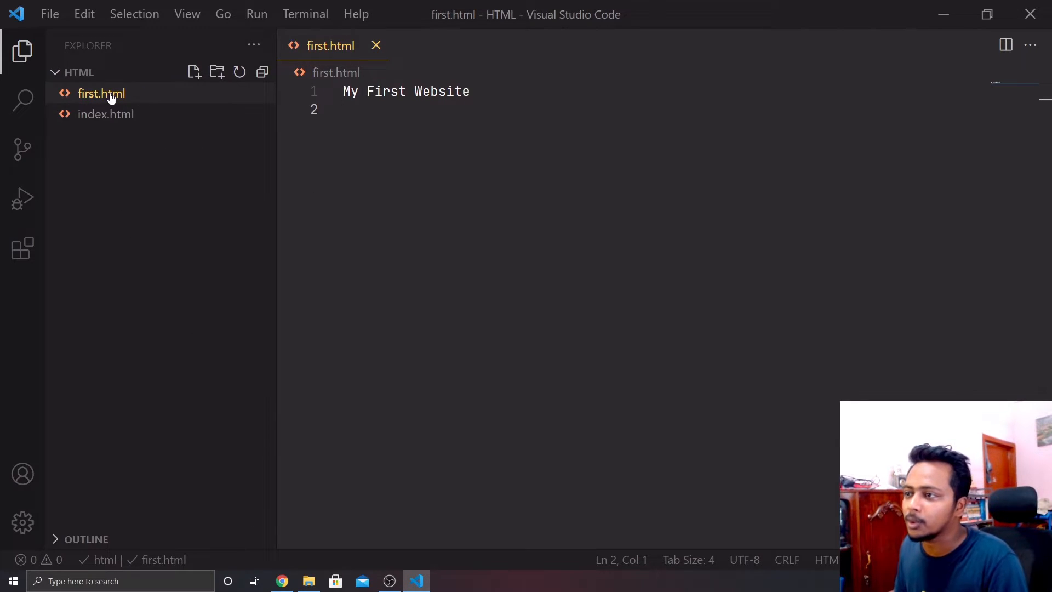
Reveal first.html in File Explorer from its context menu.
right_click(101, 93)
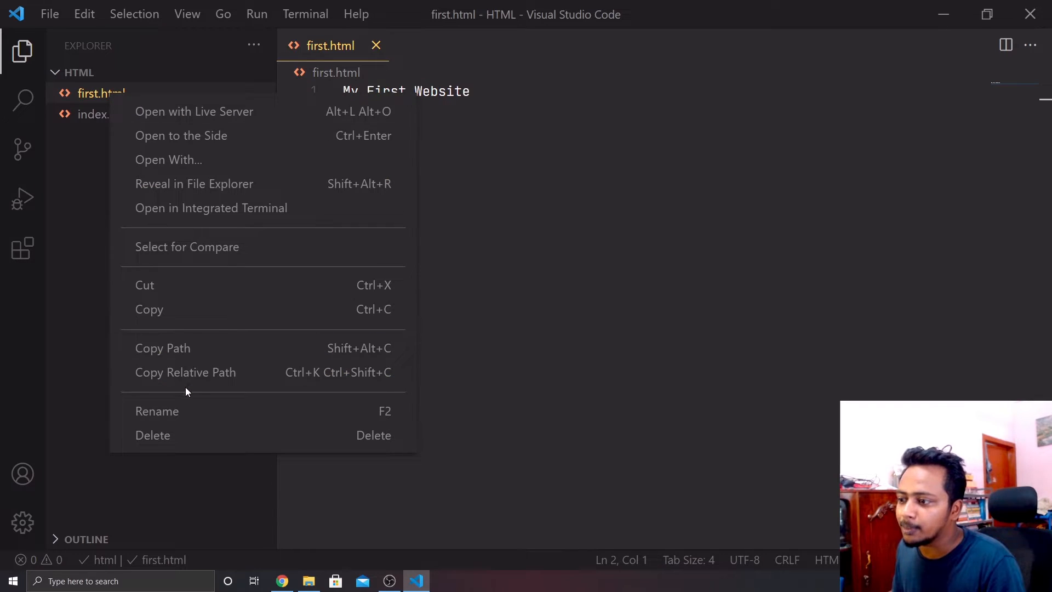
mouse_move(195, 183)
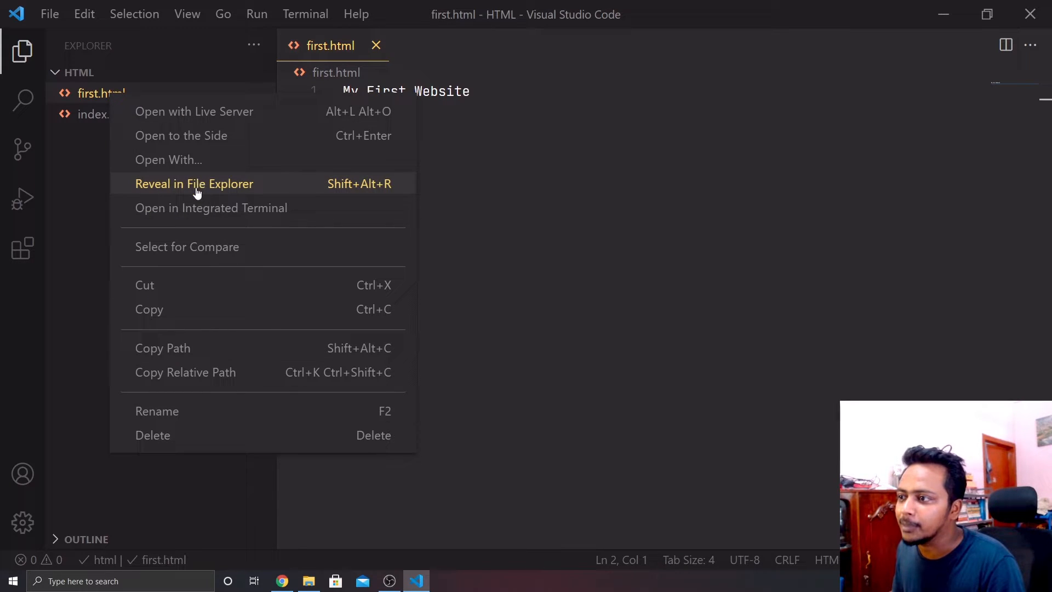
mouse_move(225, 195)
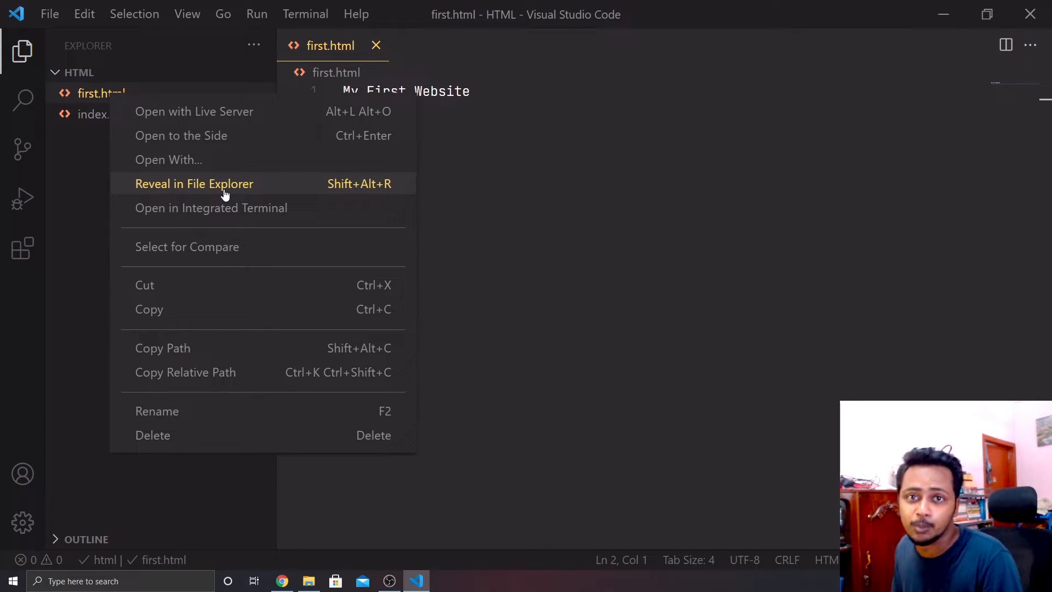
mouse_move(234, 183)
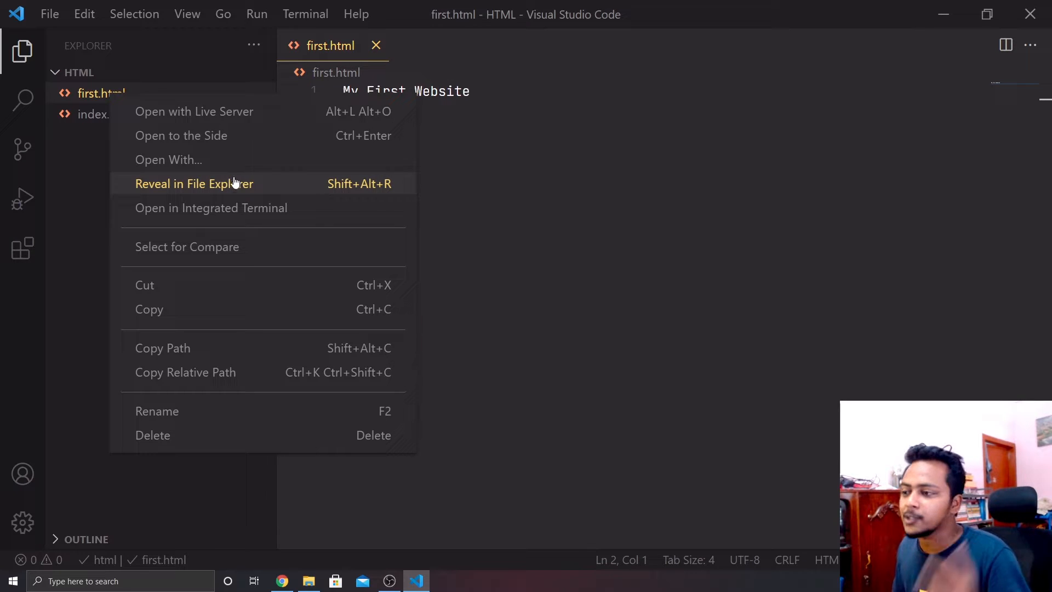
click(195, 183)
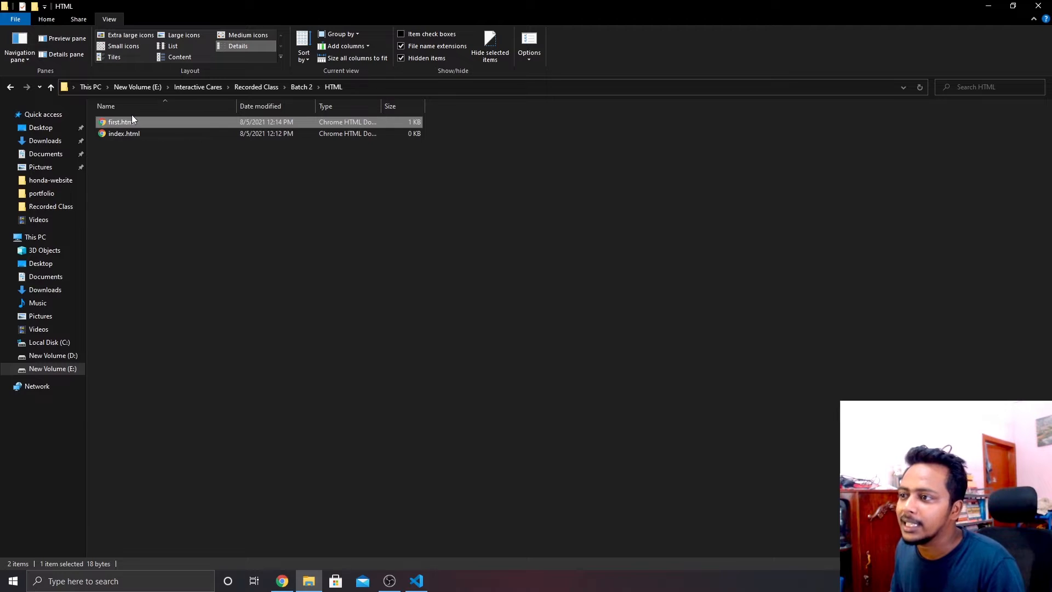
mouse_move(120, 121)
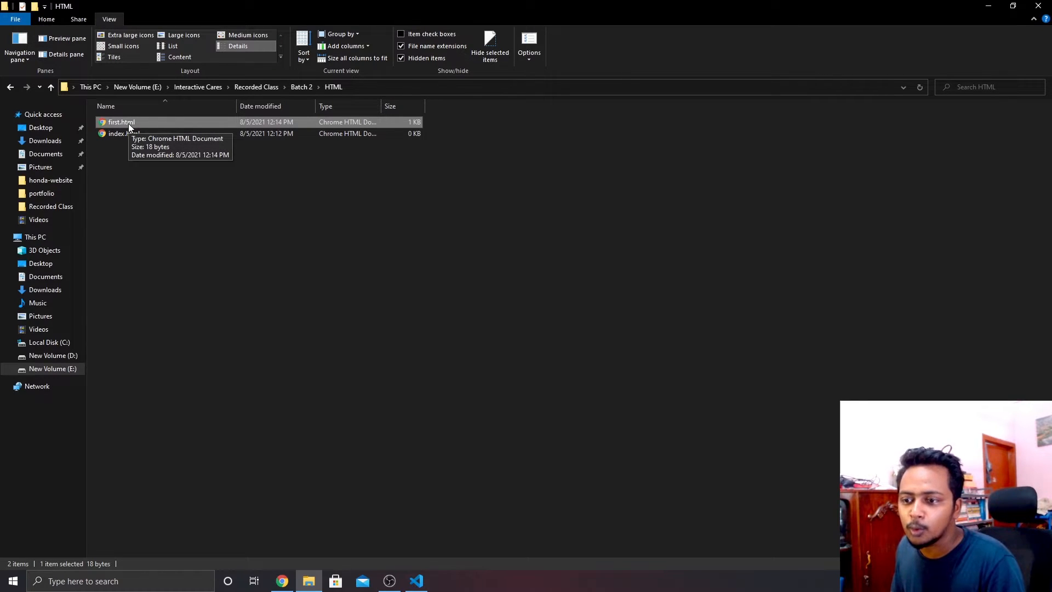
In first.html's Properties, keep Google Chrome as the app for .html files.
right_click(120, 121)
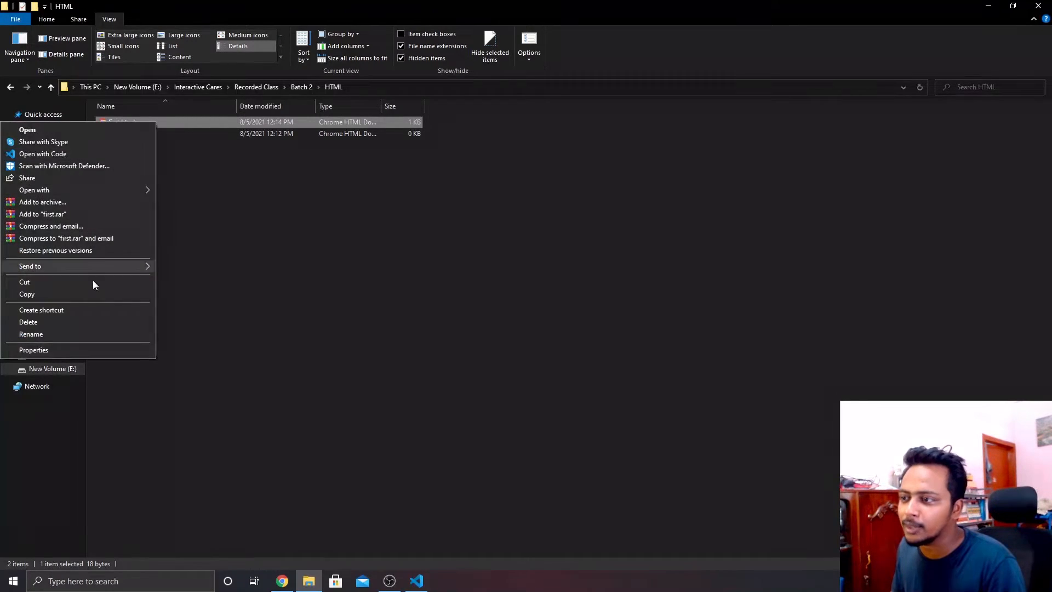
click(33, 350)
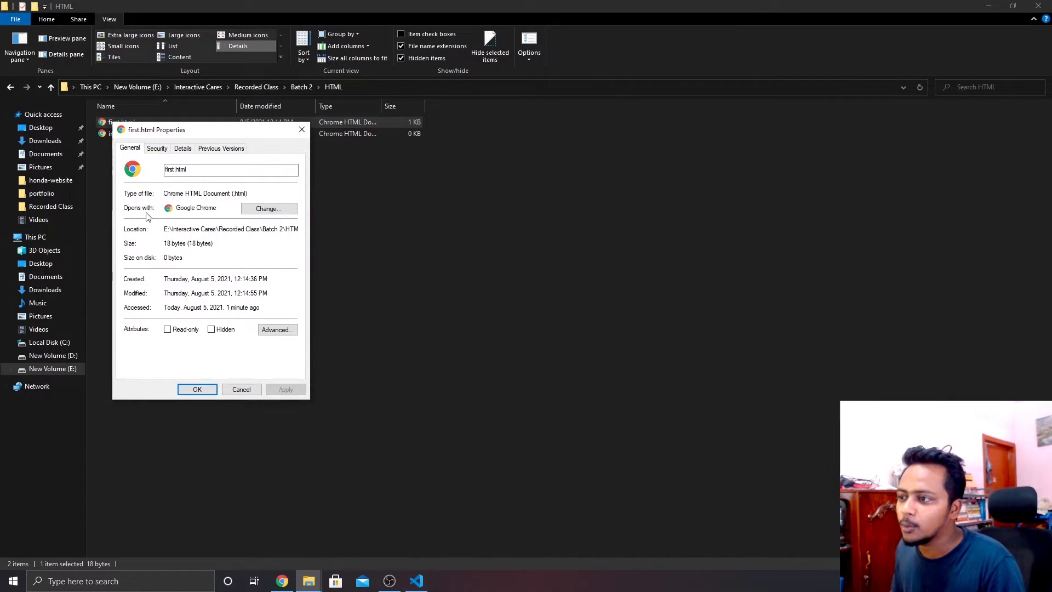
click(269, 209)
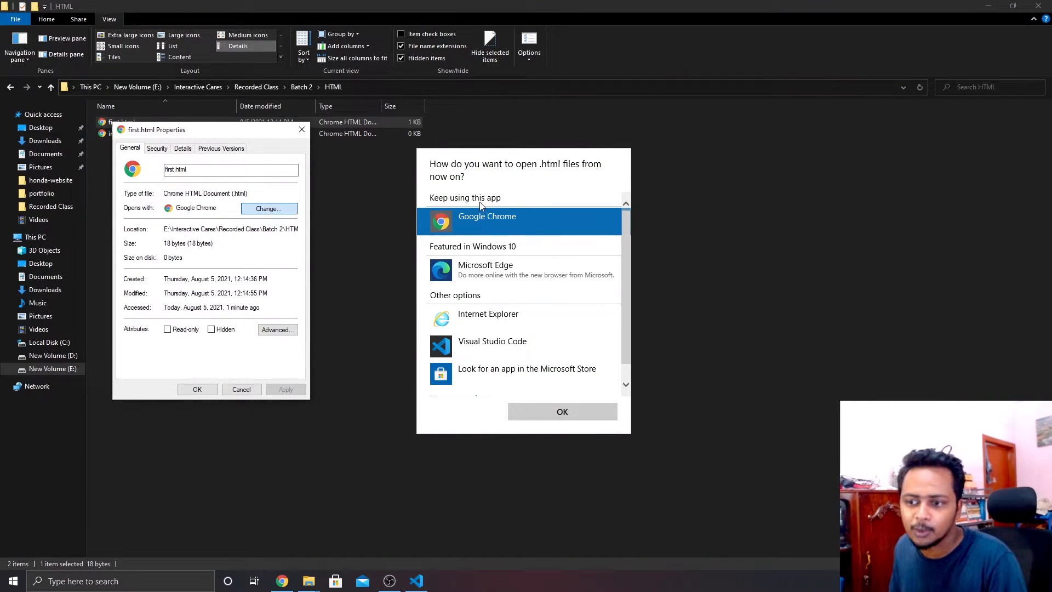
mouse_move(733, 243)
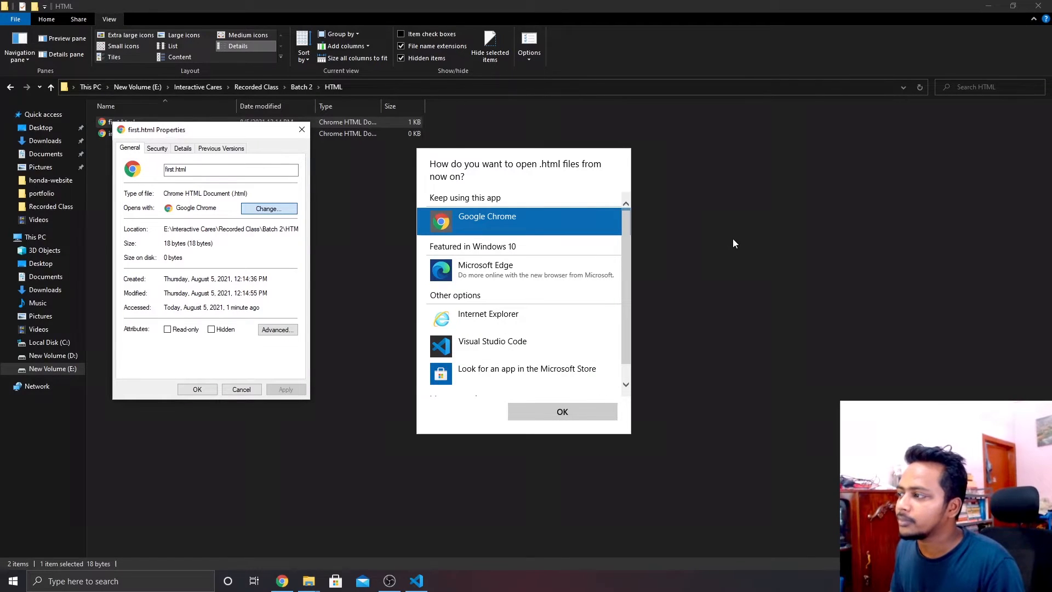
click(562, 412)
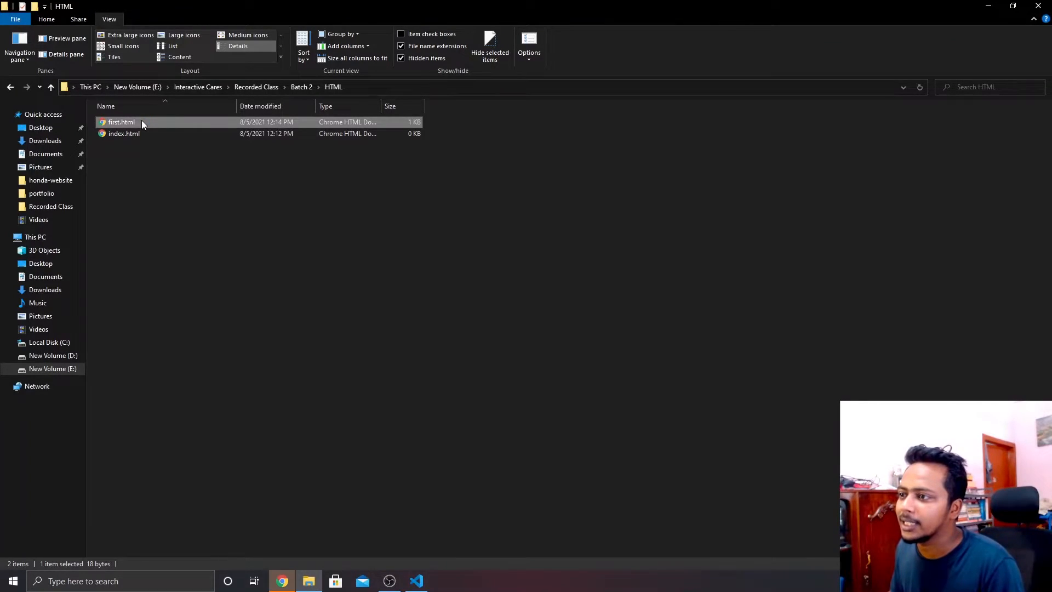
Open first.html in Chrome to view 'My First Website' as plain text.
double_click(121, 121)
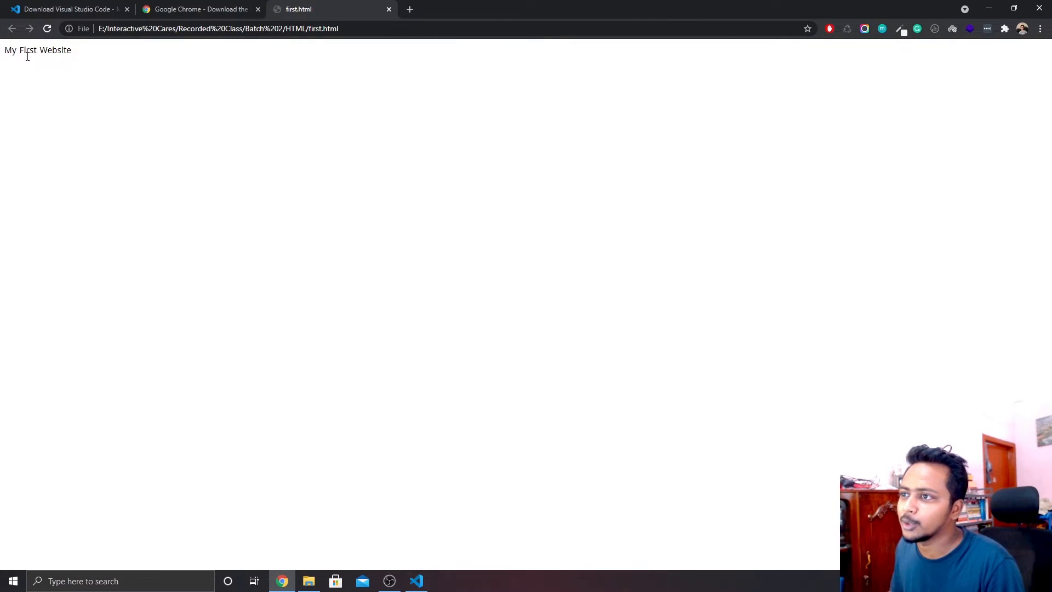
mouse_move(209, 219)
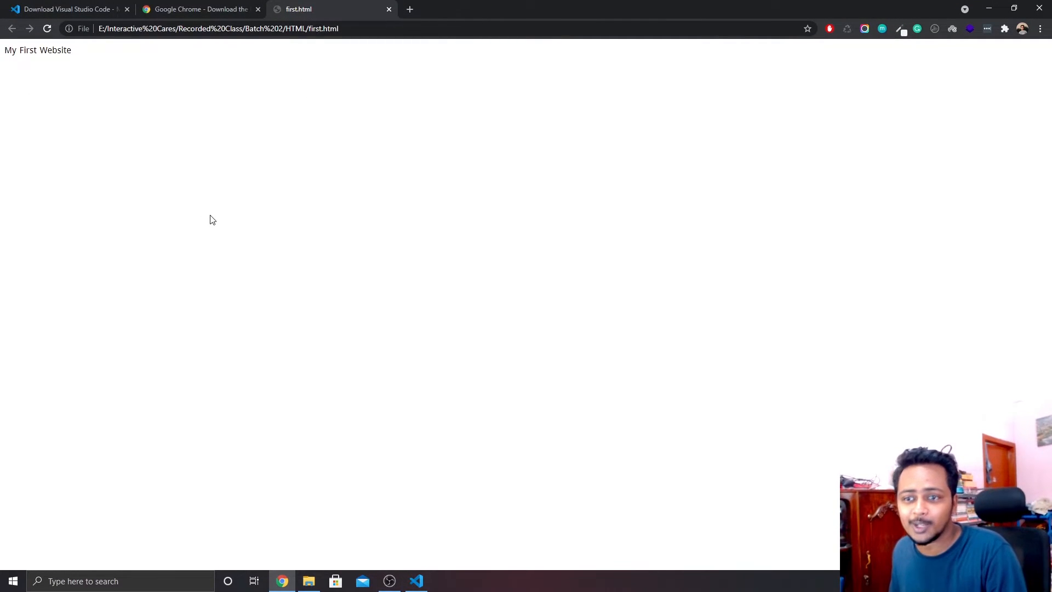
mouse_move(224, 195)
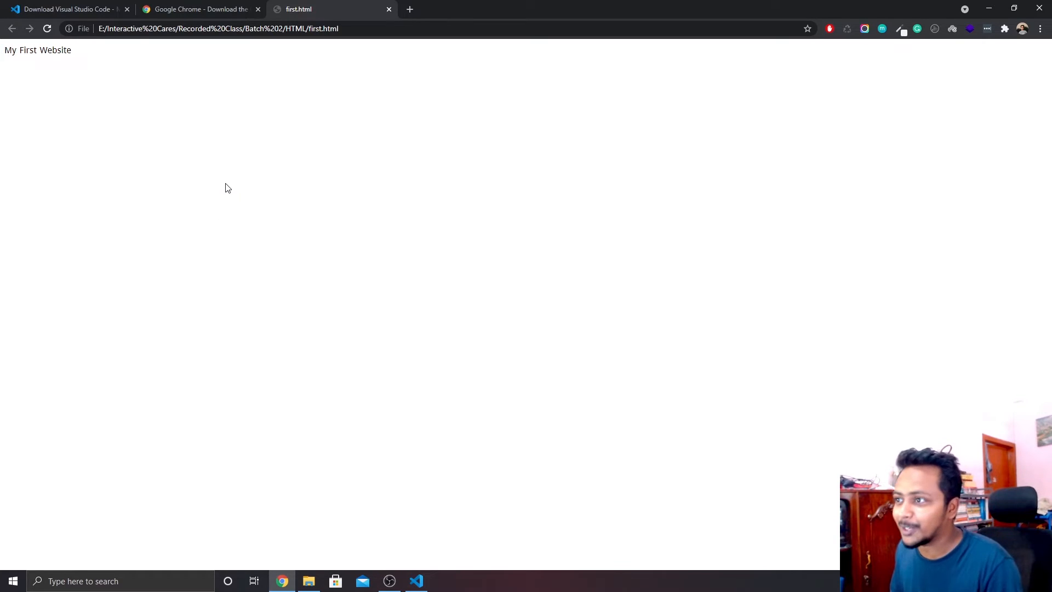
click(416, 581)
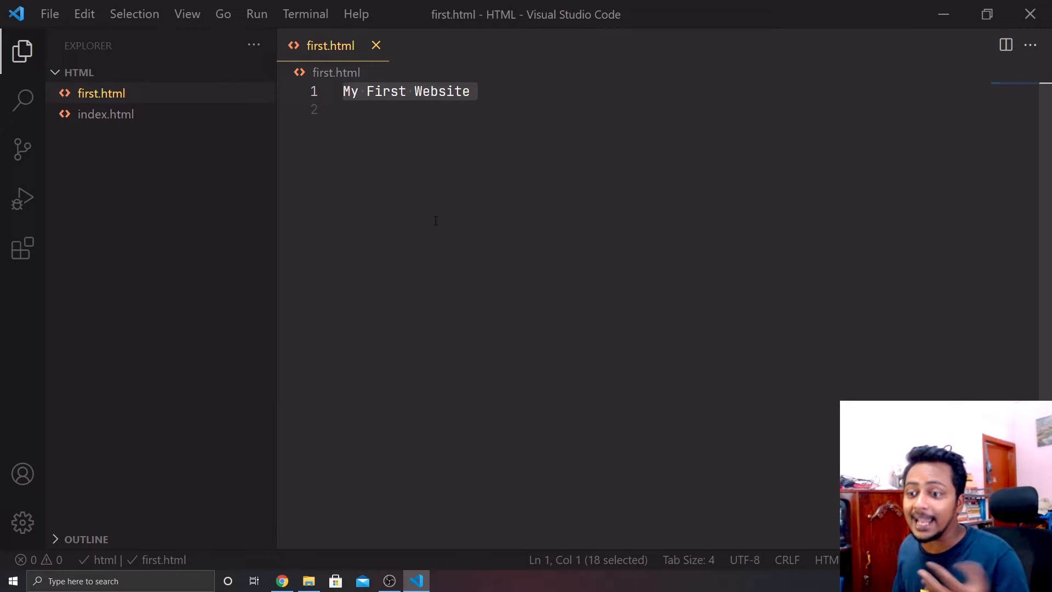
Replace the line with an h1 element reading 'My First Heading'.
text(h1)
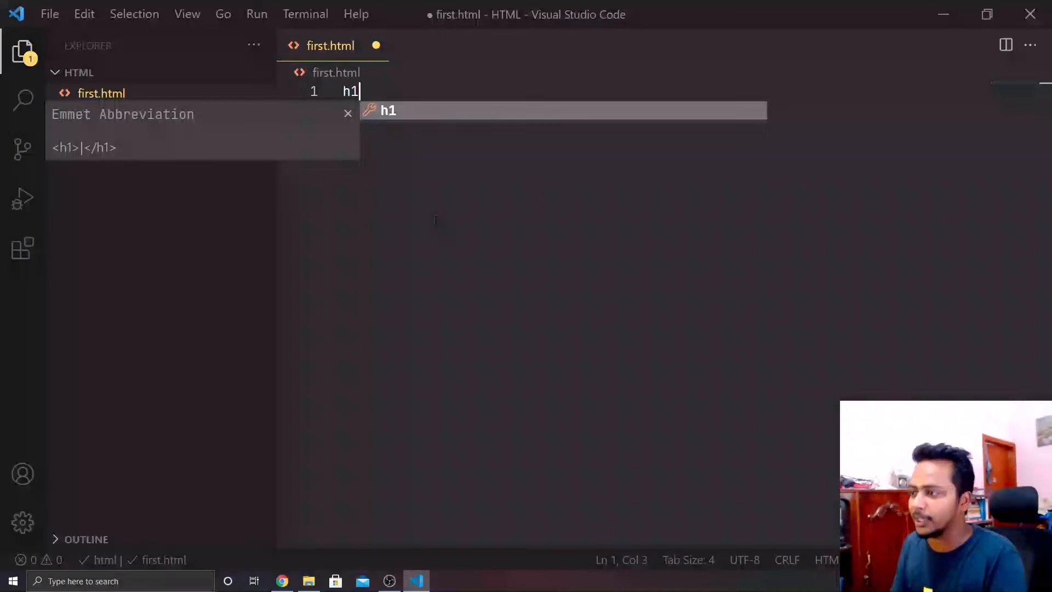
text(<h1></h1>)
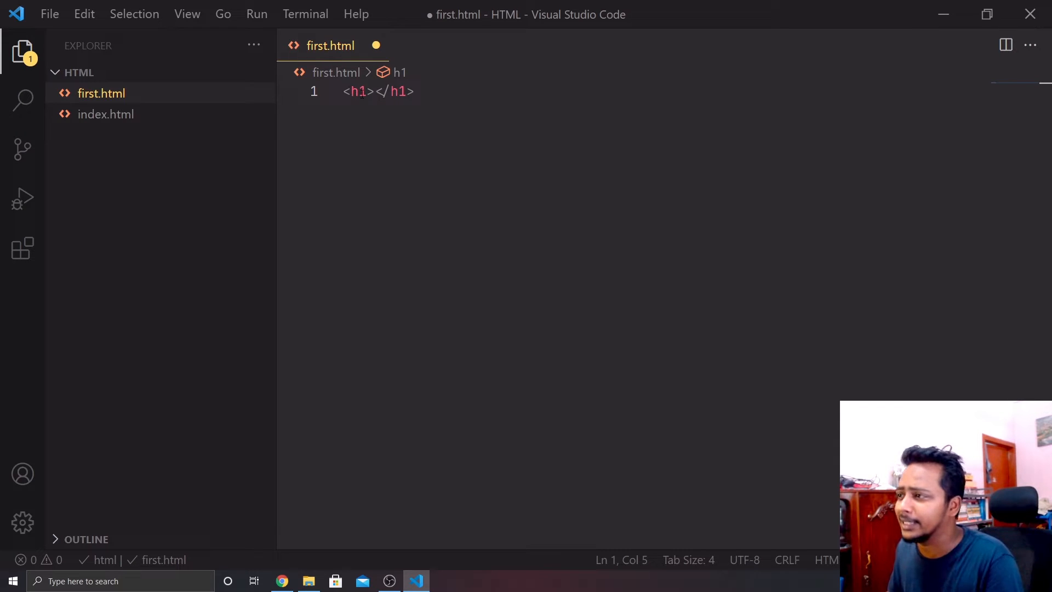
mouse_move(416, 257)
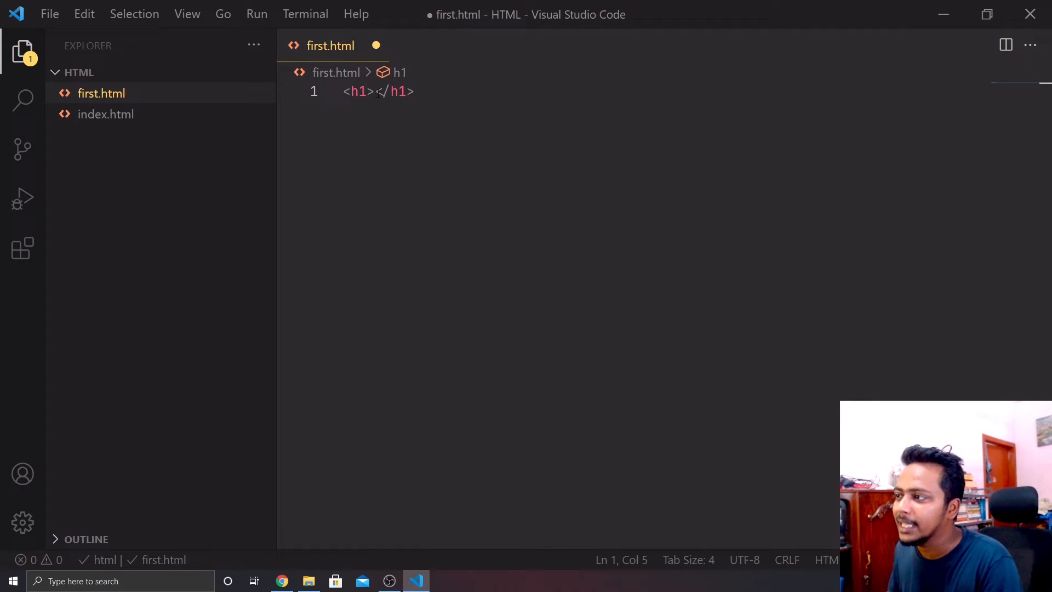
double_click(358, 91)
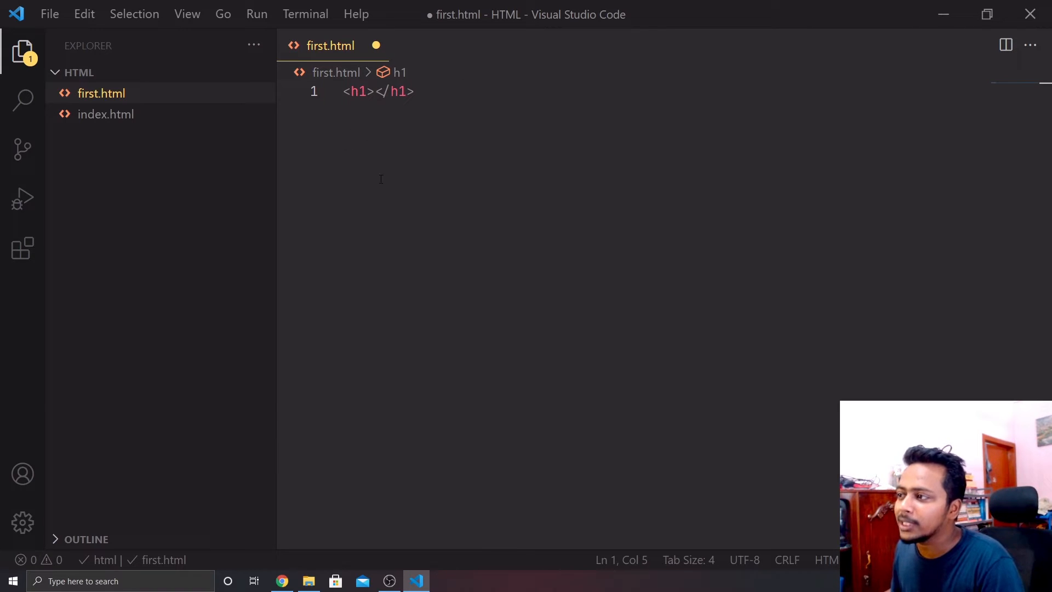
mouse_move(434, 231)
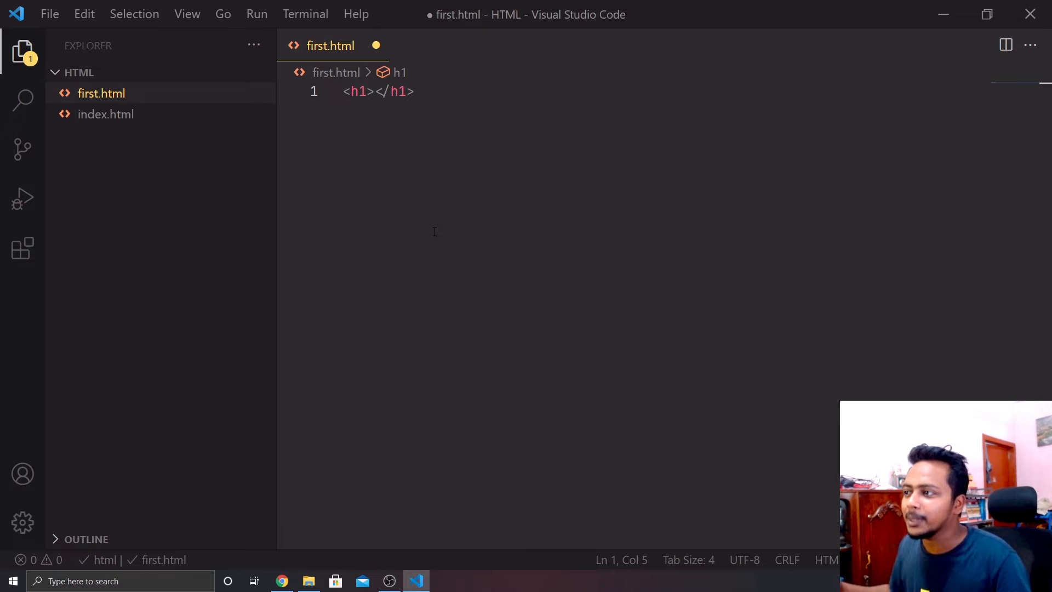
double_click(356, 91)
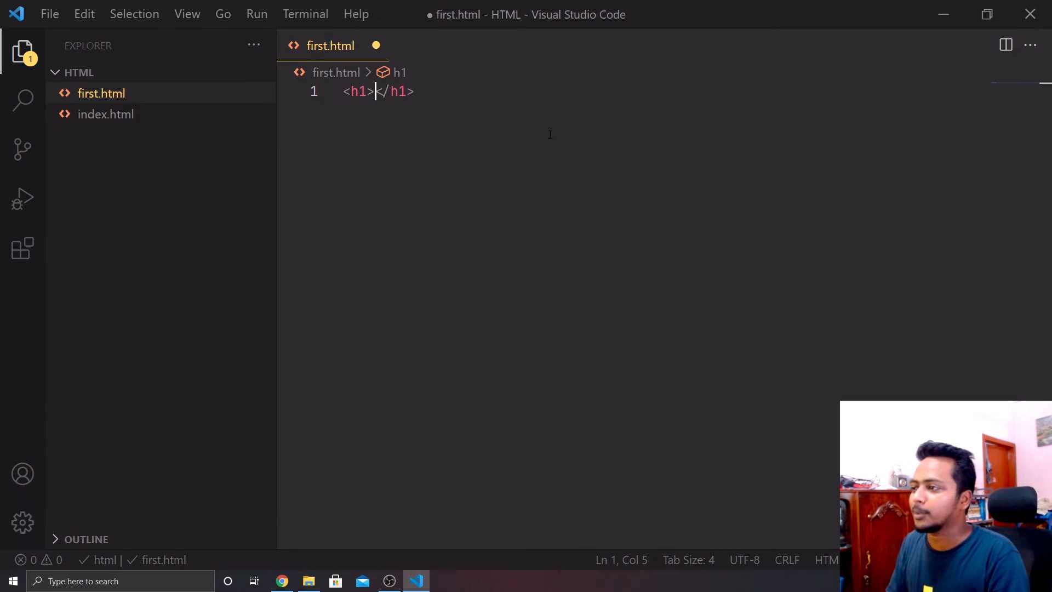
text(My First H)
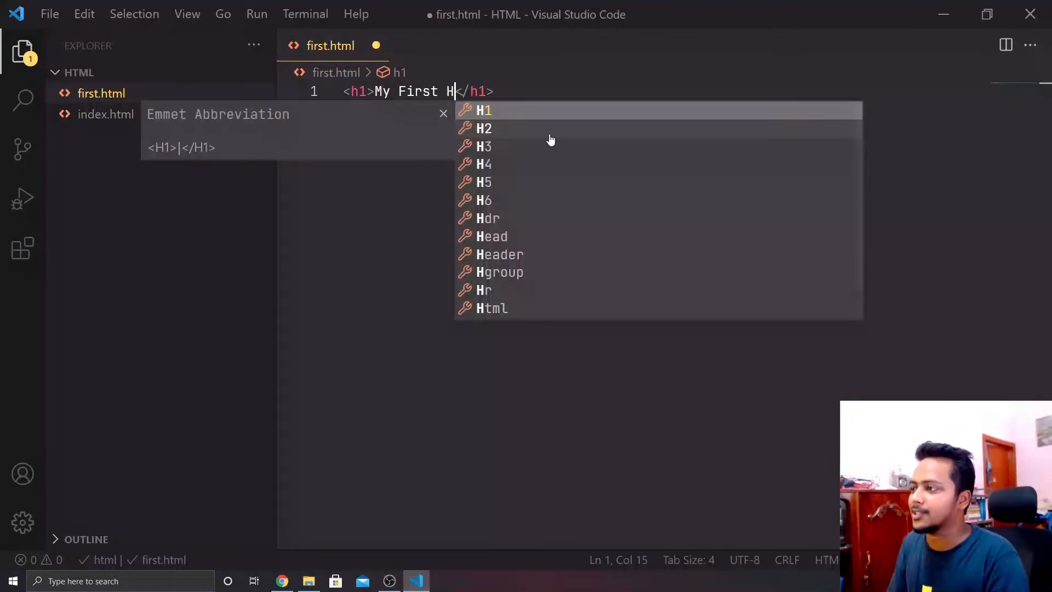
text(eading)
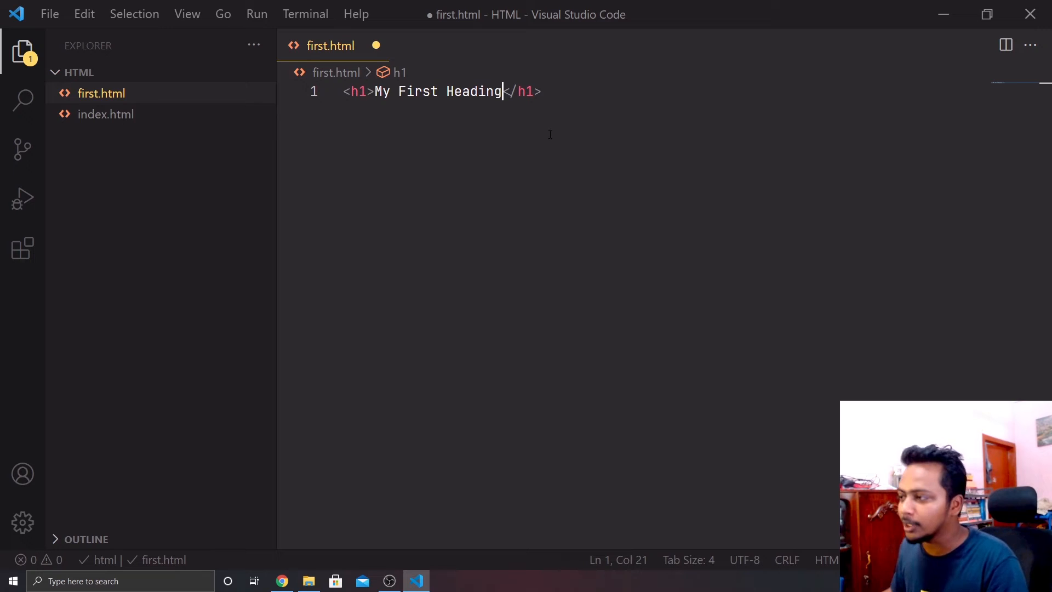
click(281, 581)
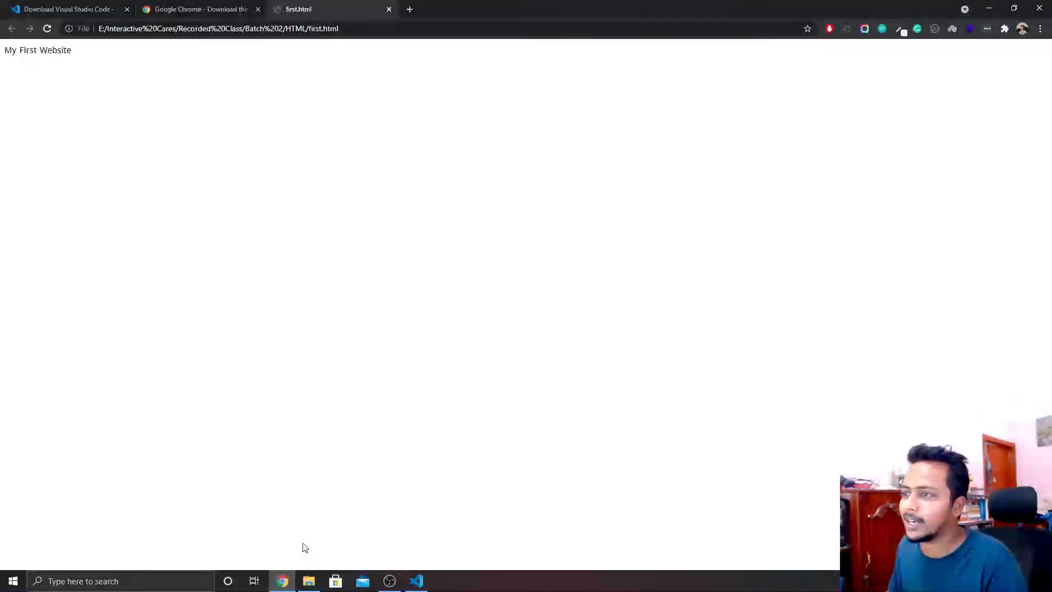
Reload first.html in Chrome to see the large 'My First Heading' heading.
click(47, 28)
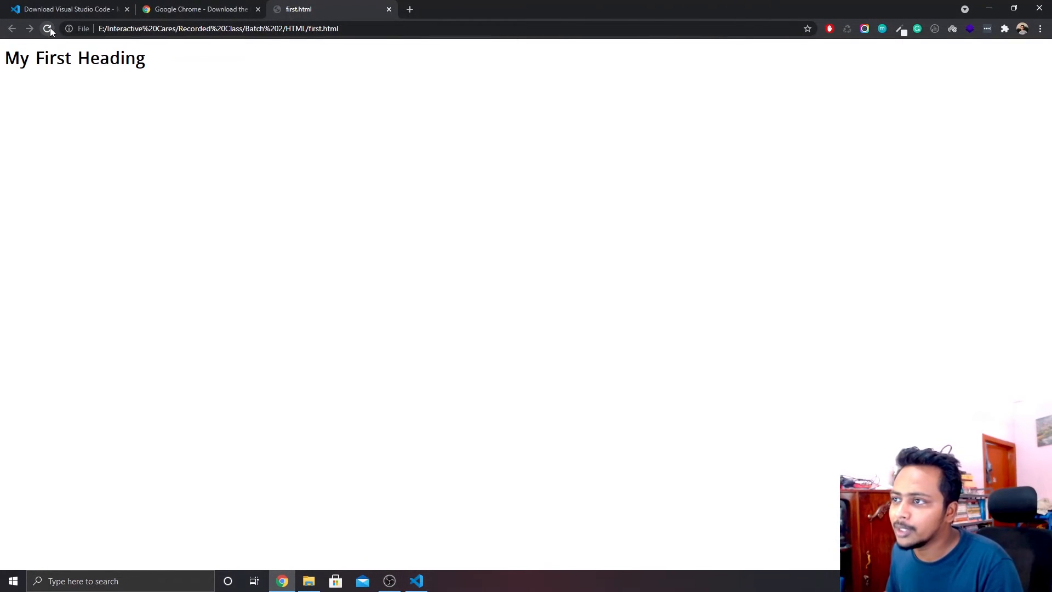
click(48, 28)
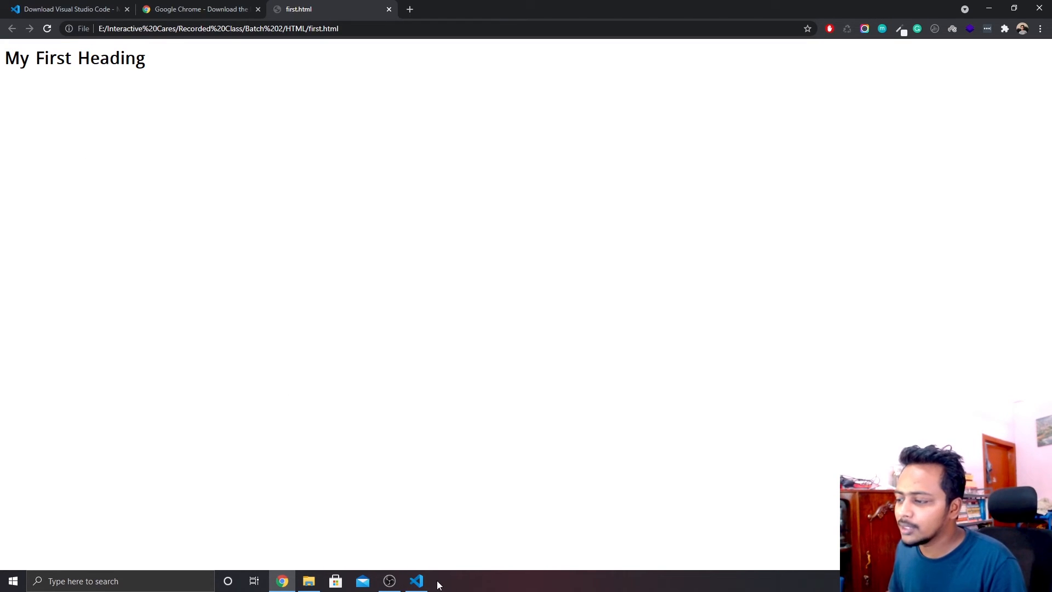
click(416, 581)
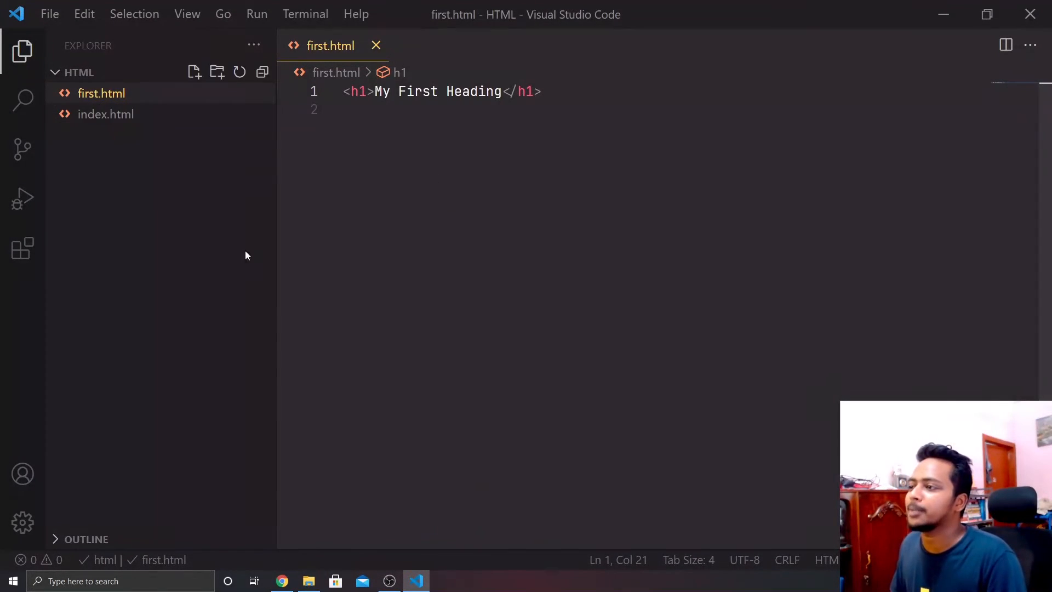
mouse_move(262, 89)
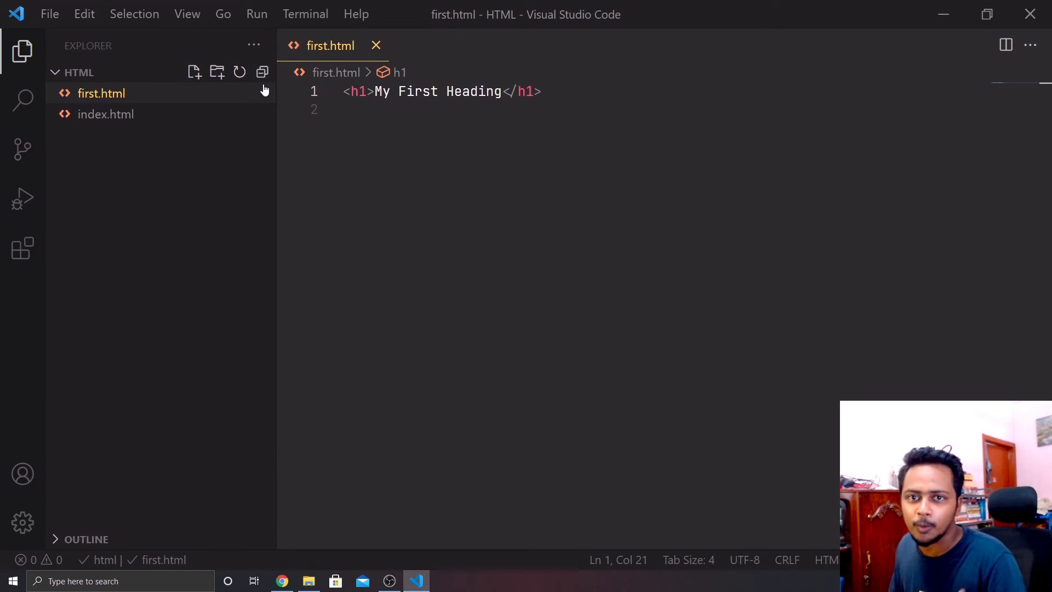
mouse_move(262, 72)
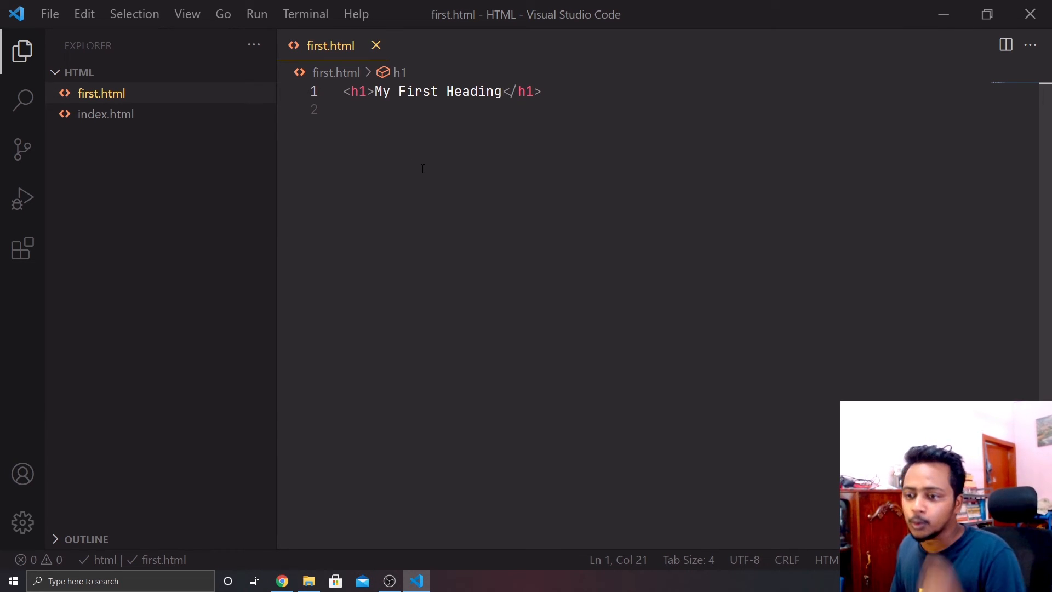
click(285, 92)
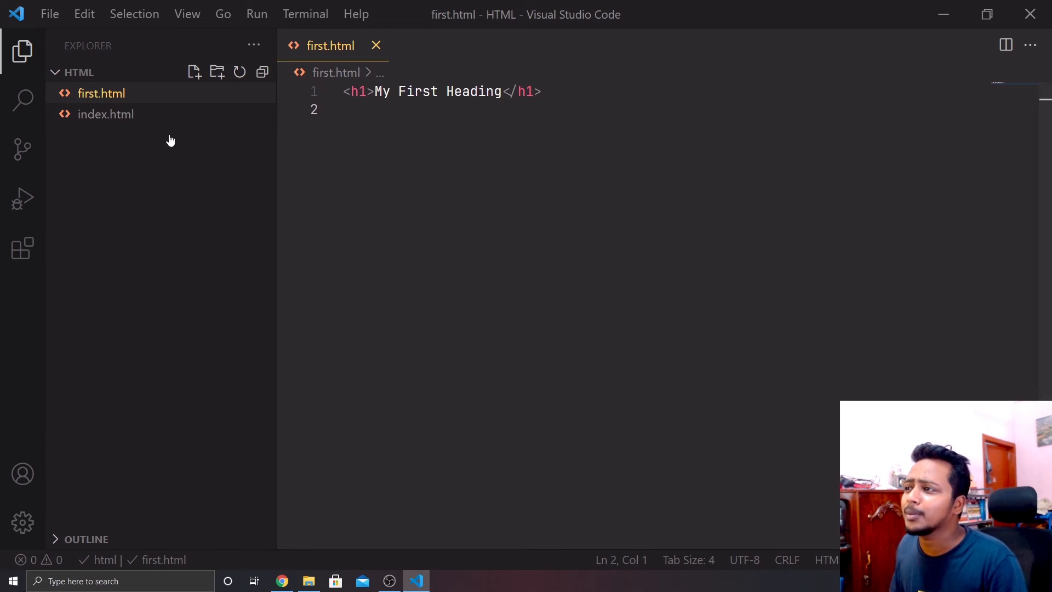
mouse_move(179, 155)
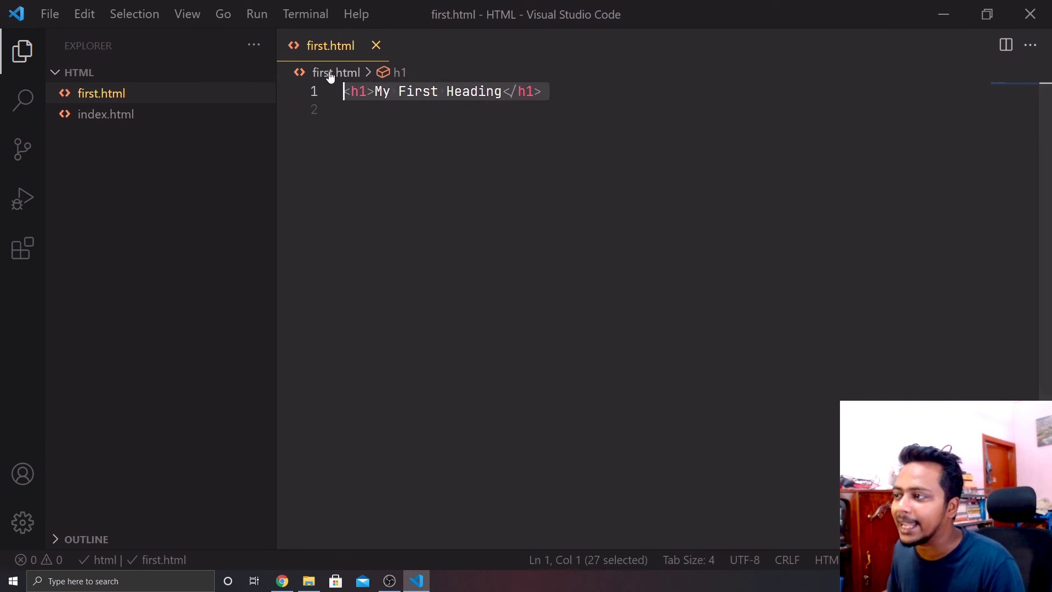
mouse_move(217, 204)
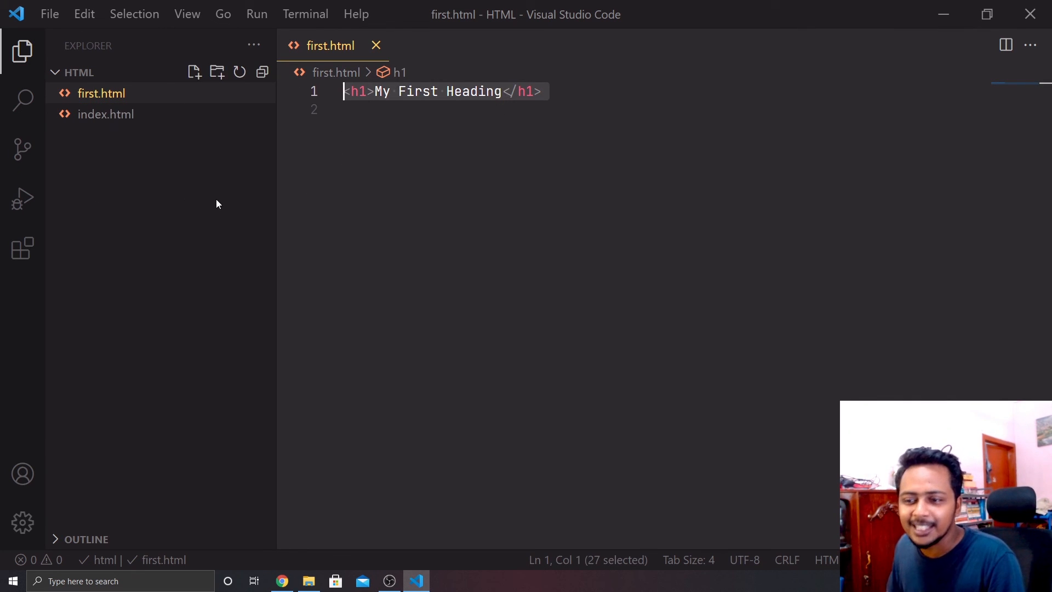
mouse_move(94, 340)
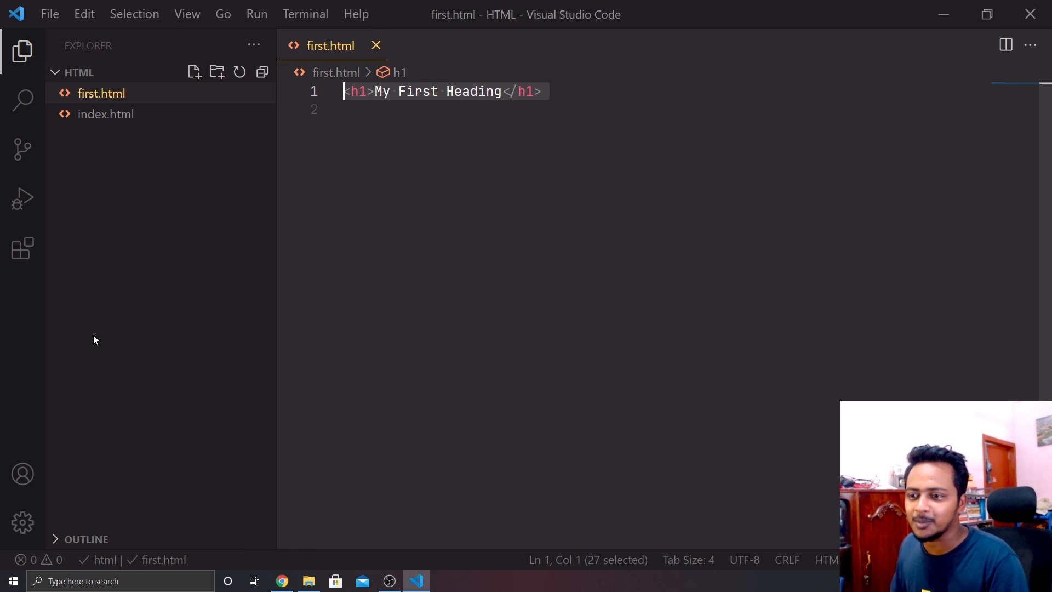